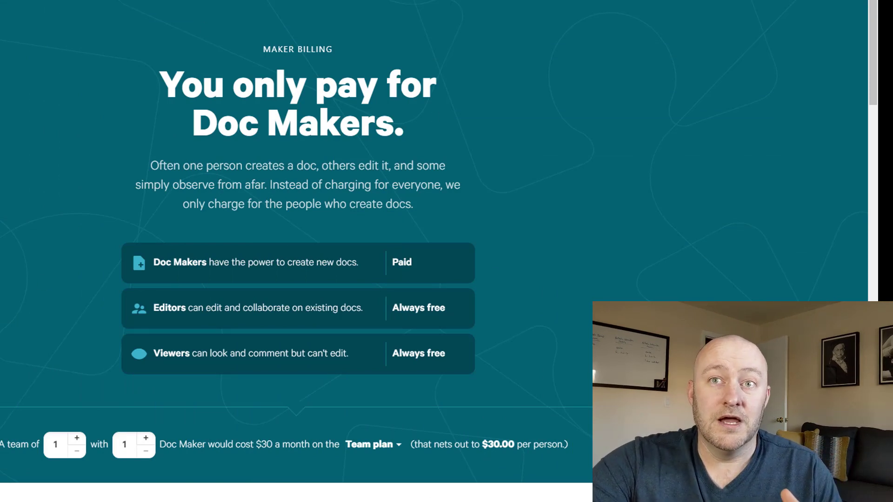
pyautogui.moveTo(492, 332)
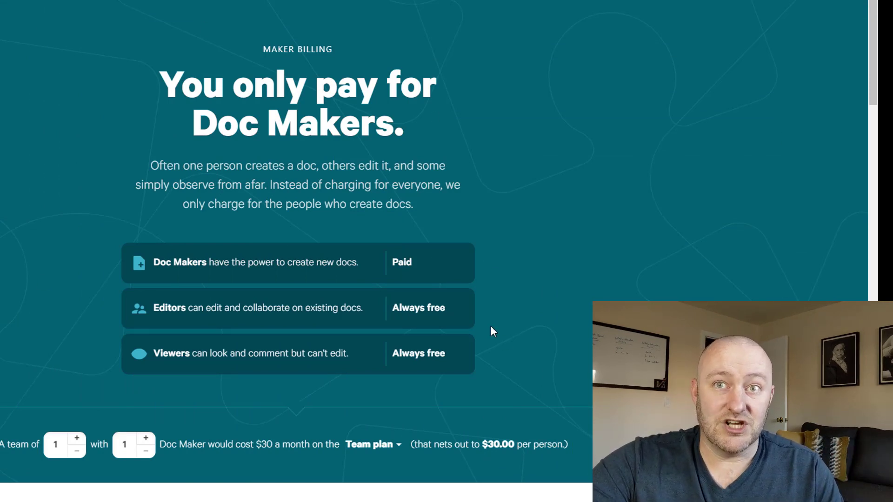
pyautogui.moveTo(243, 276)
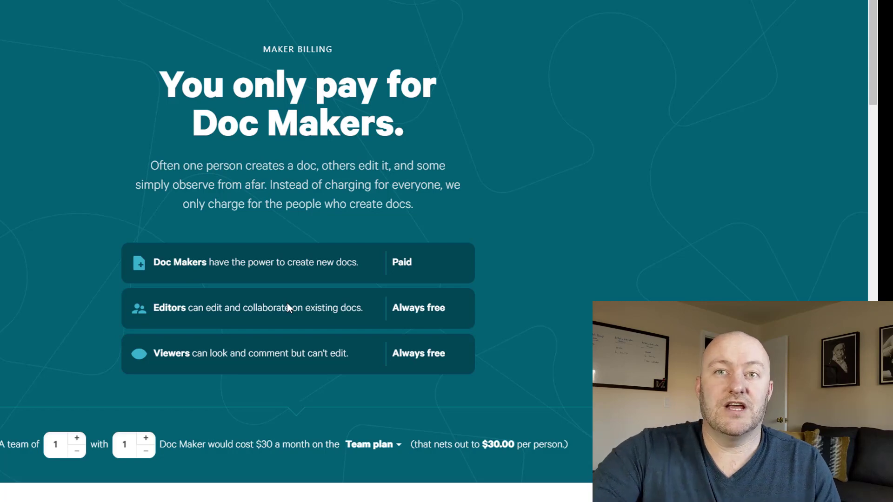
# - Preview the New Doc import options, then open the Goal Tracker doc from All Docs
pyautogui.scroll(-3)
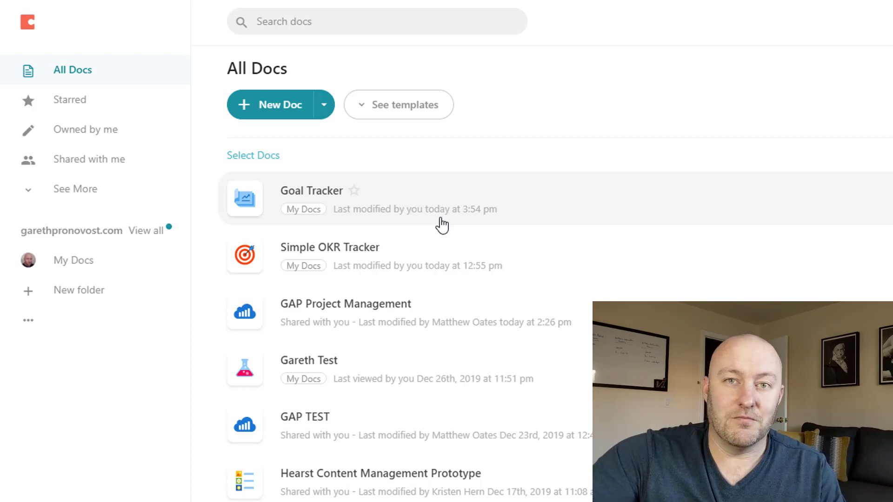
pyautogui.moveTo(279, 251)
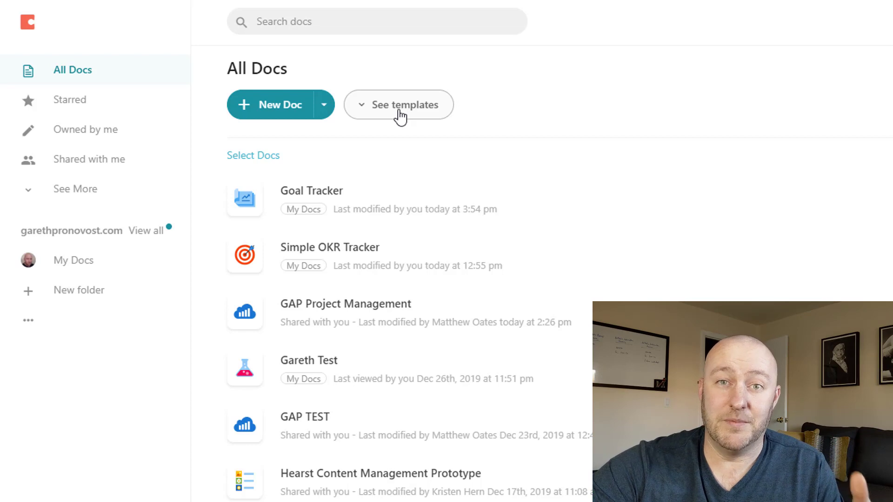
pyautogui.moveTo(346, 124)
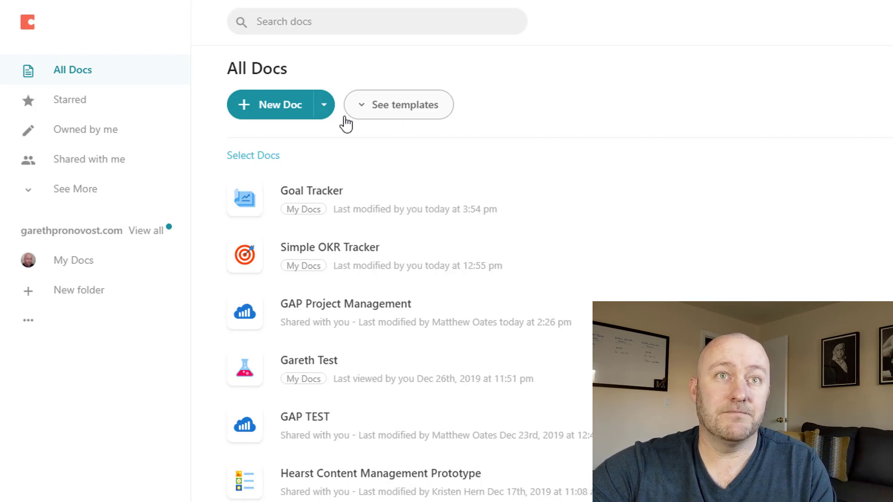
pyautogui.click(323, 105)
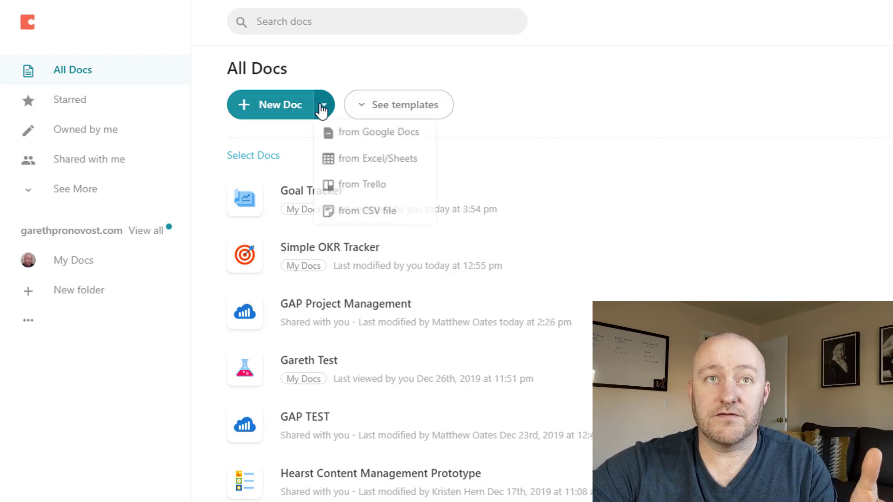
pyautogui.moveTo(373, 132)
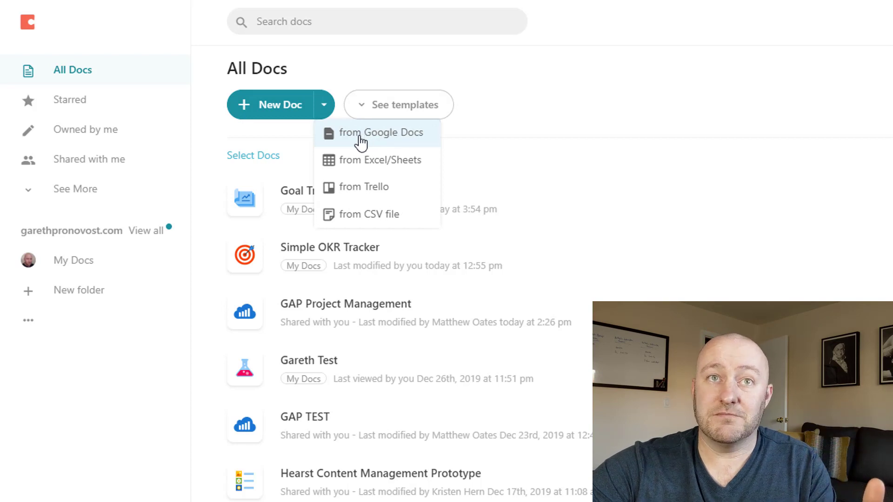
pyautogui.moveTo(369, 221)
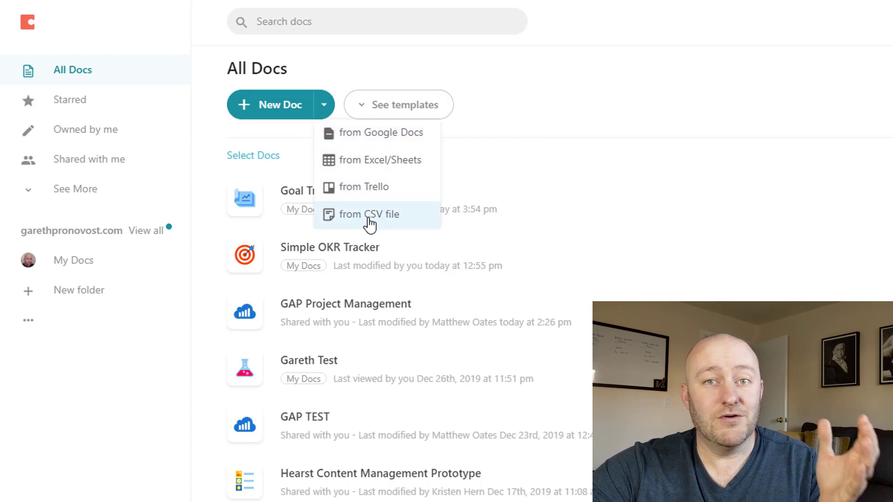
pyautogui.moveTo(375, 142)
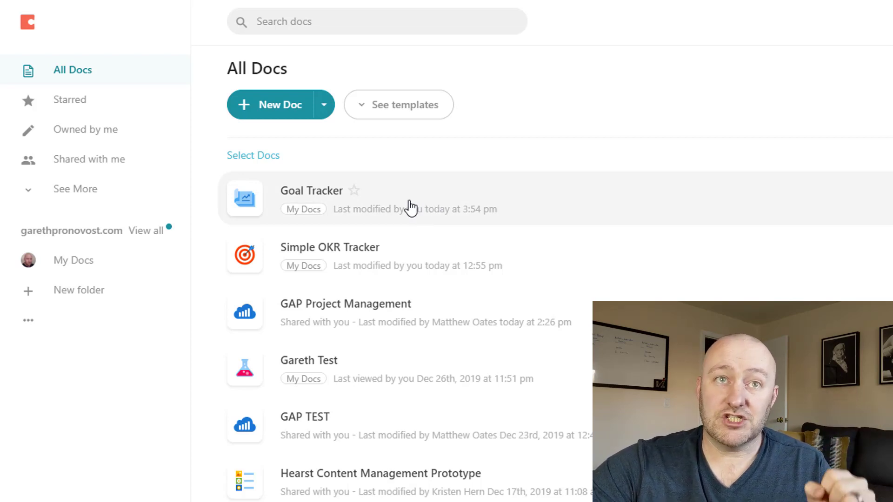
pyautogui.moveTo(165, 125)
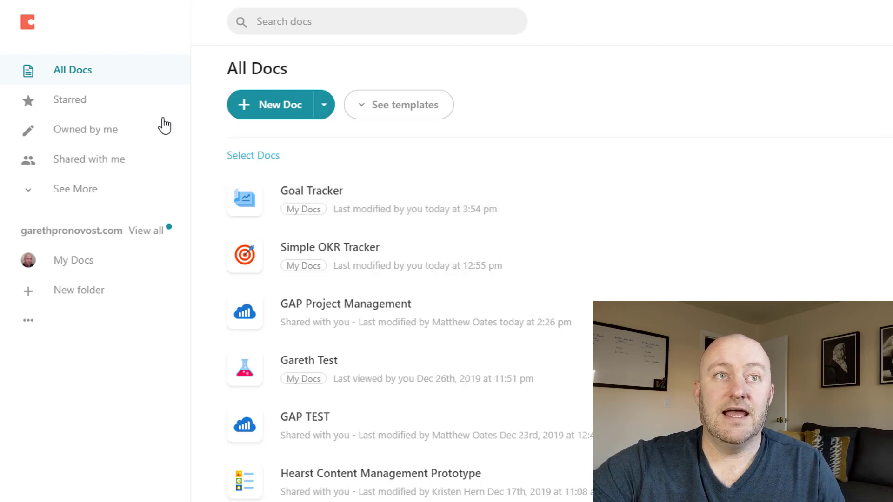
pyautogui.moveTo(395, 206)
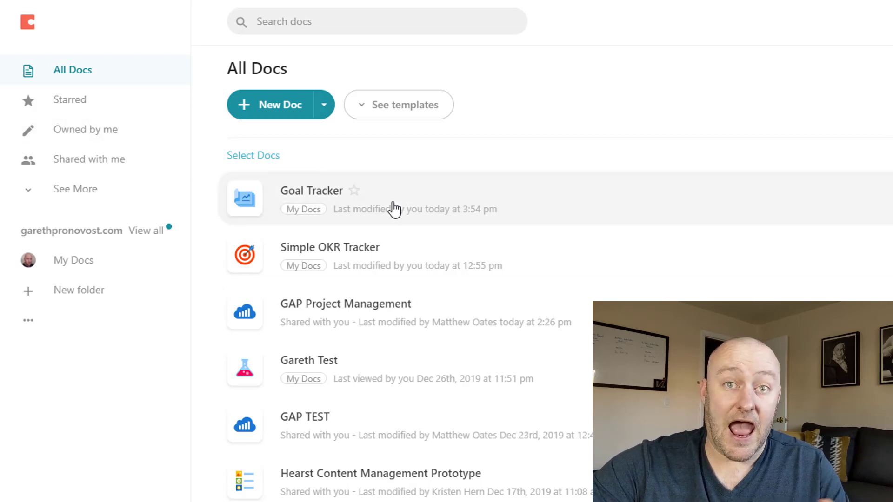
pyautogui.click(312, 190)
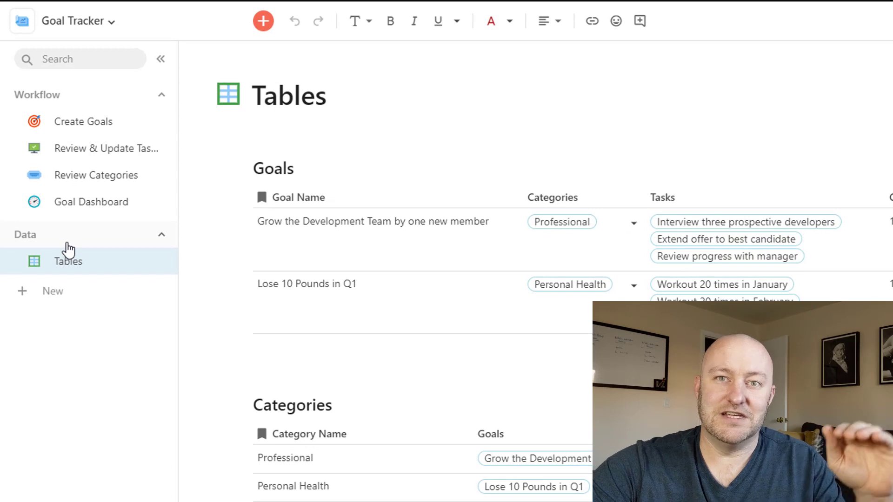
pyautogui.moveTo(77, 126)
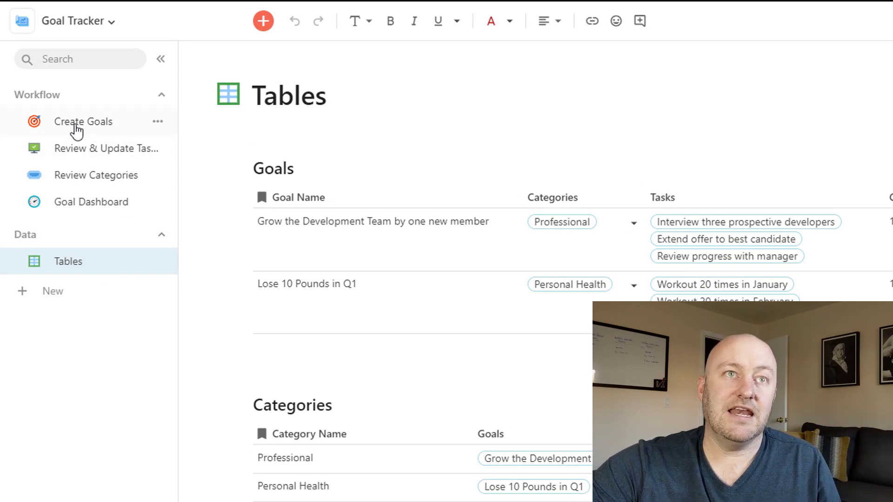
# - Visit Create Goals, Review & Update Tasks and Review Categories, ending on Goal Dashboard
pyautogui.click(83, 121)
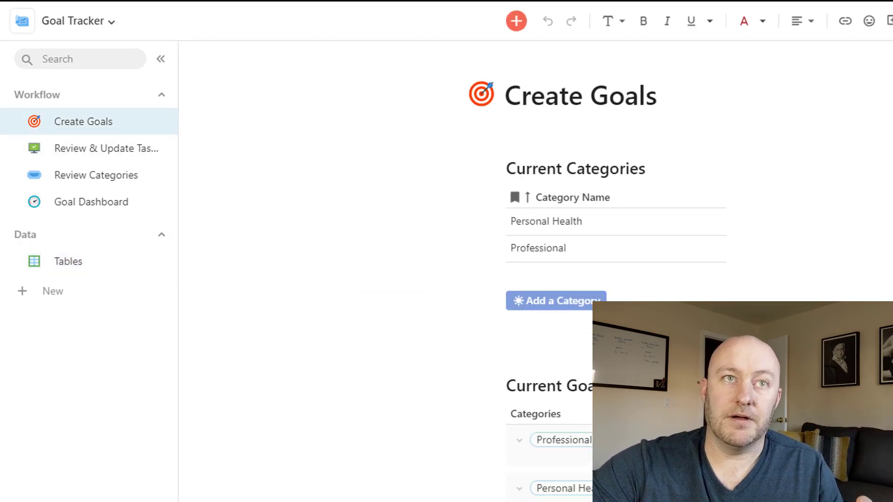
pyautogui.click(506, 134)
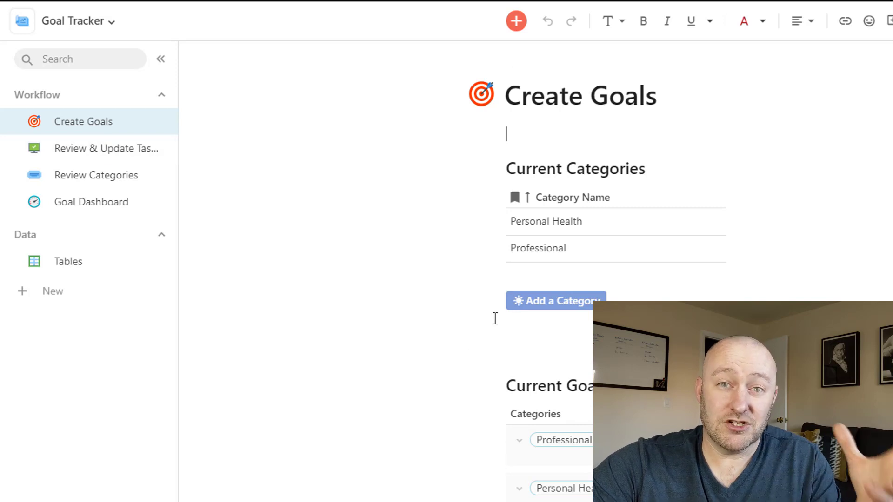
pyautogui.click(99, 148)
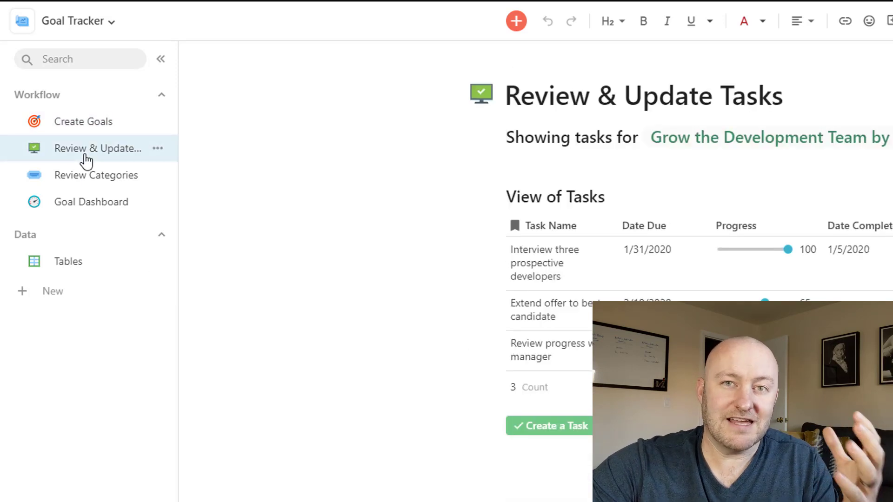
pyautogui.click(96, 175)
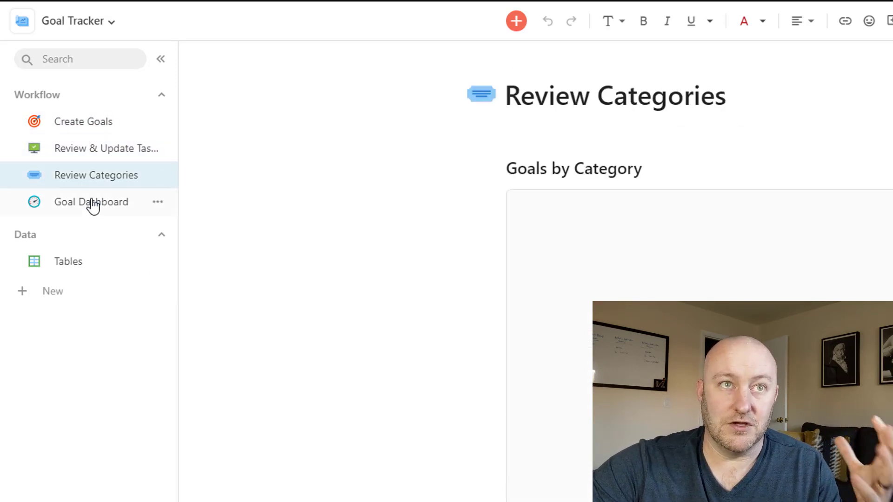
pyautogui.click(91, 202)
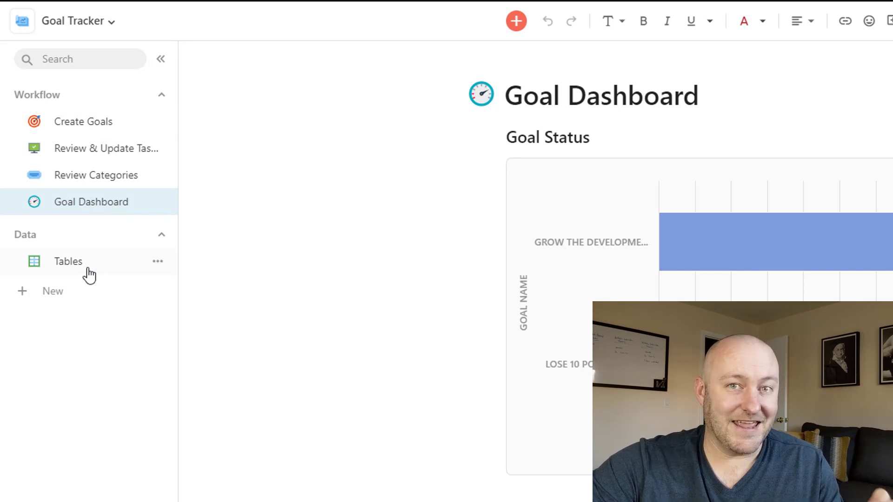
# - Go back to the Tables page and show the + New Section and Folder options
pyautogui.click(68, 261)
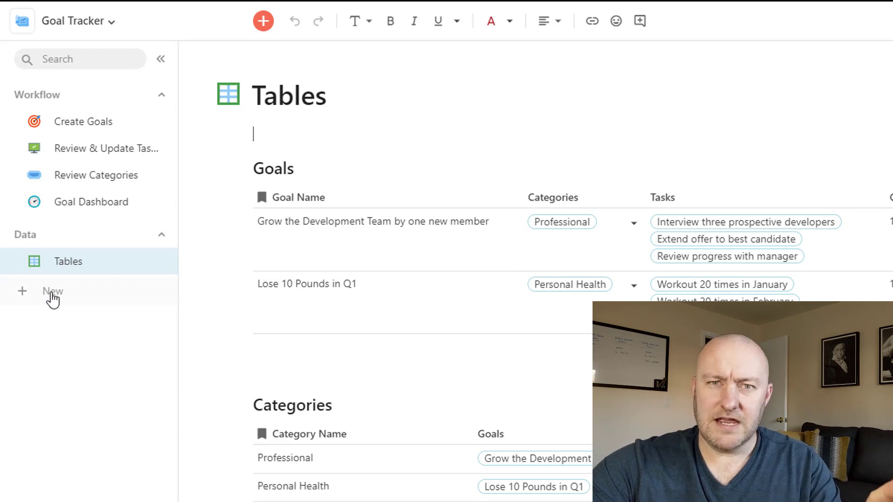
pyautogui.click(53, 291)
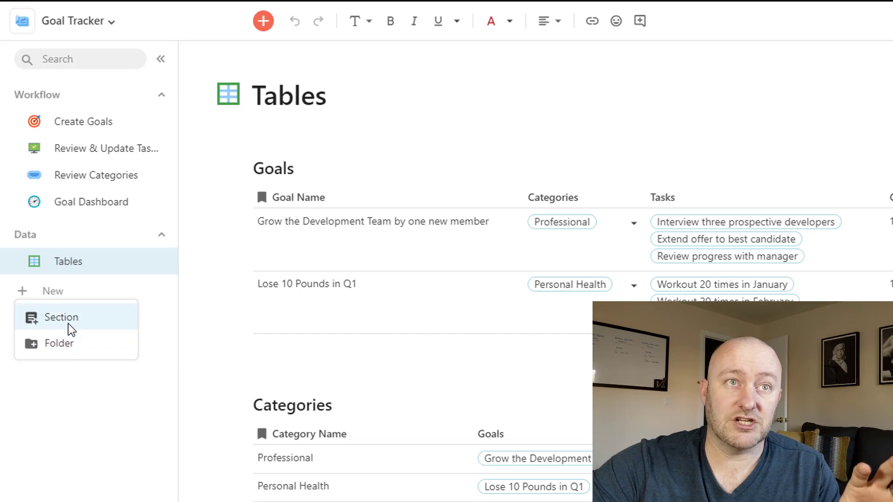
pyautogui.moveTo(67, 201)
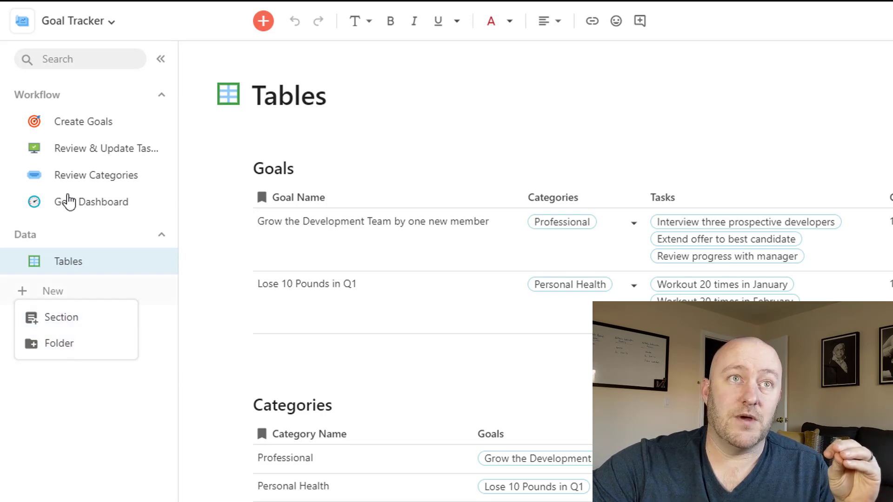
pyautogui.moveTo(36, 239)
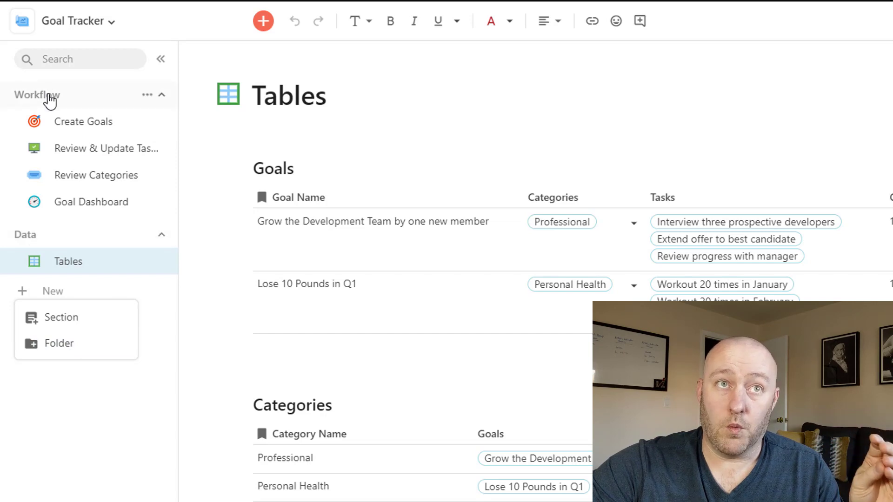
pyautogui.moveTo(48, 239)
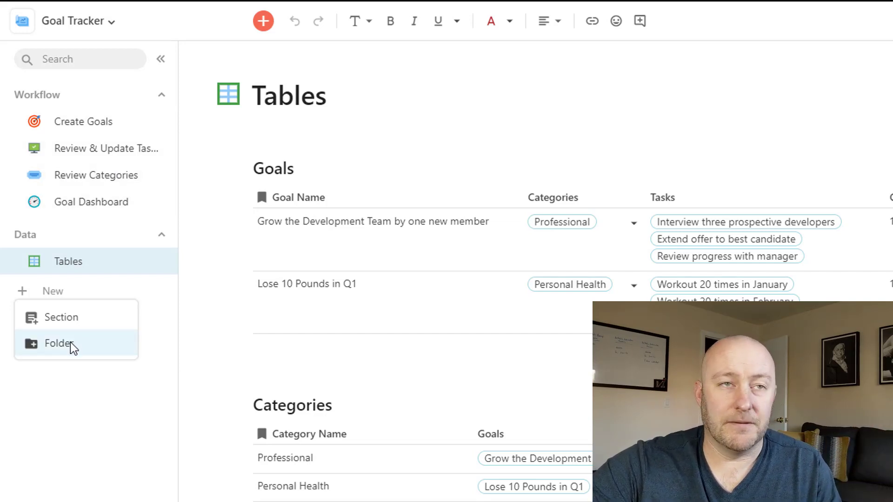
pyautogui.moveTo(61, 318)
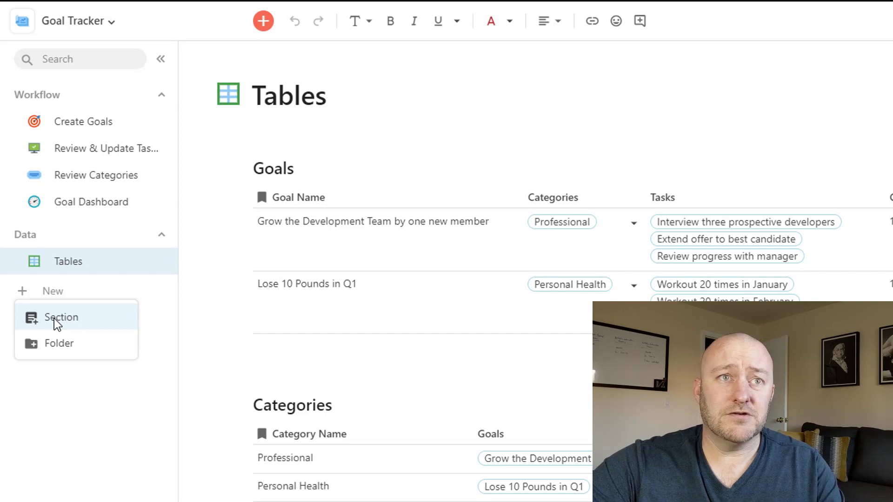
# - Create the blank Section 1 page under Data and expand the sidebar page list beside it
pyautogui.click(60, 318)
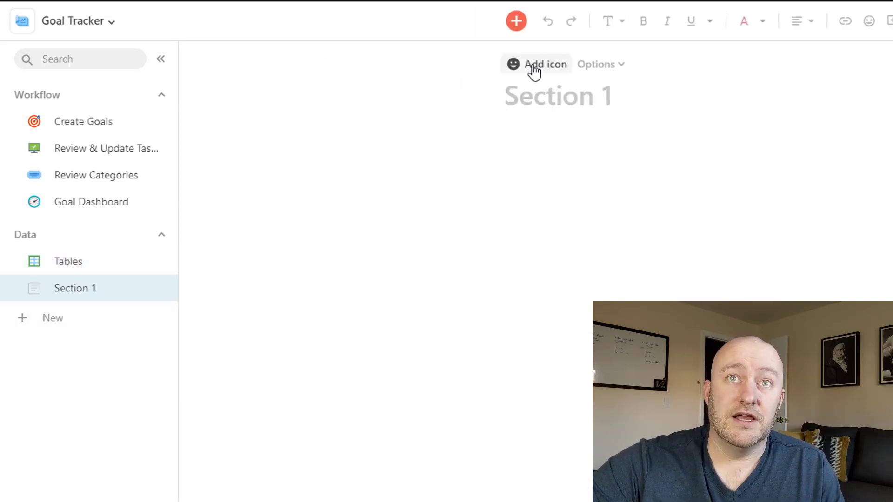
pyautogui.click(596, 64)
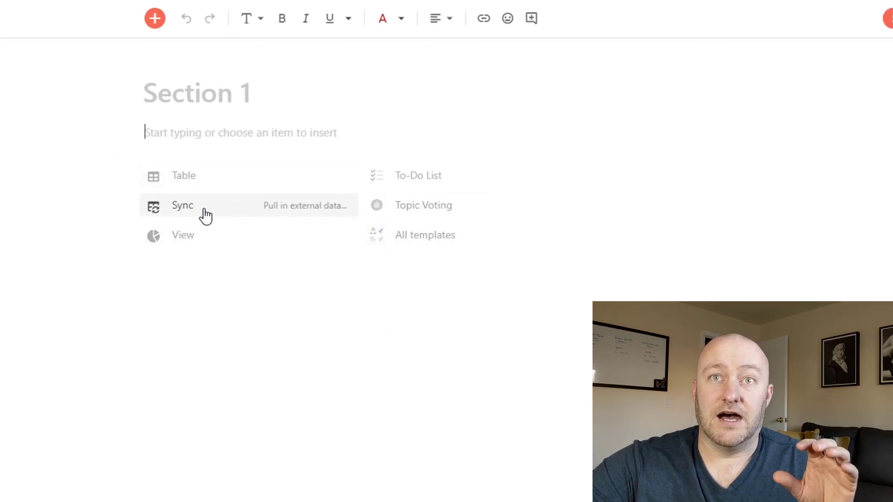
pyautogui.moveTo(183, 176)
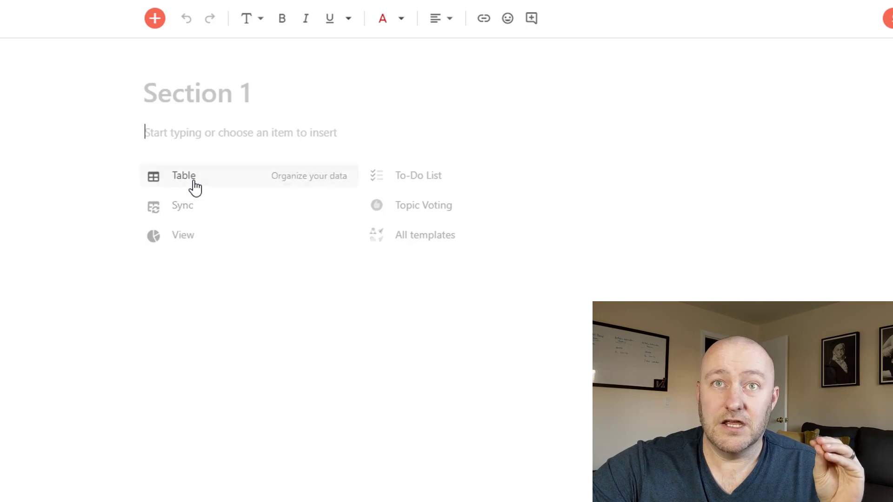
pyautogui.moveTo(193, 183)
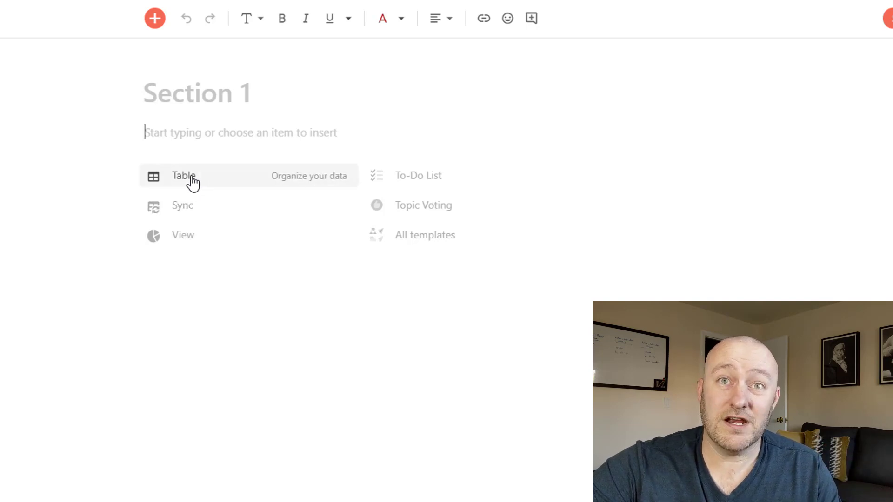
pyautogui.moveTo(183, 235)
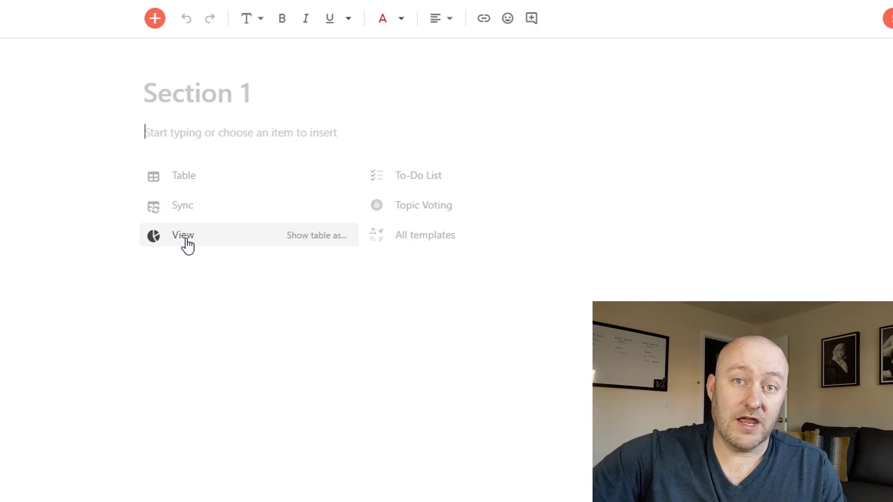
pyautogui.moveTo(481, 182)
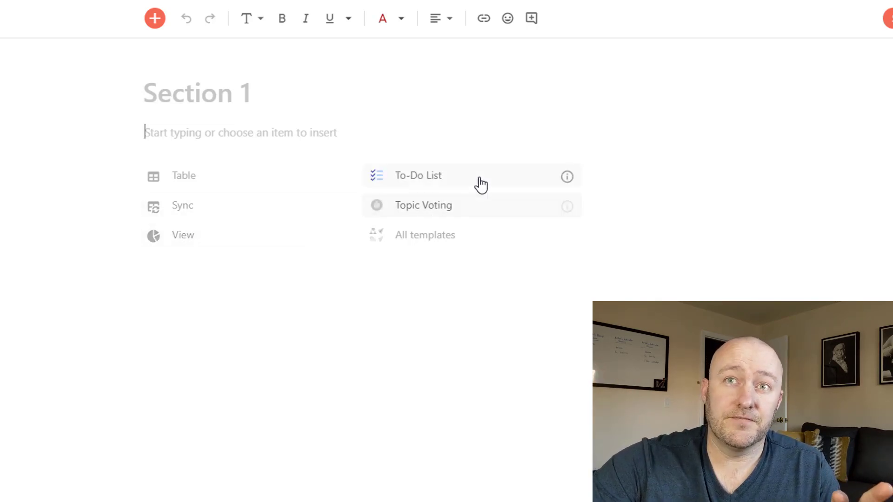
pyautogui.moveTo(442, 205)
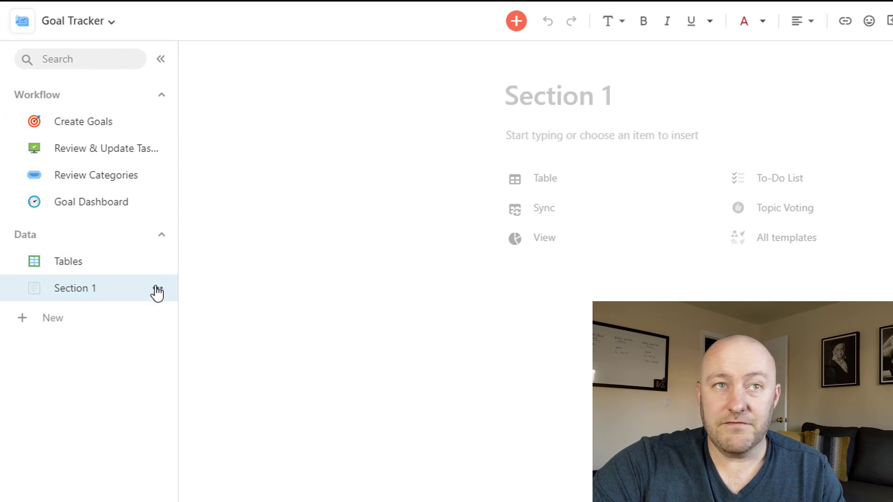
# - Remove the Section 1 page from its sidebar options menu and confirm the deletion
pyautogui.click(158, 289)
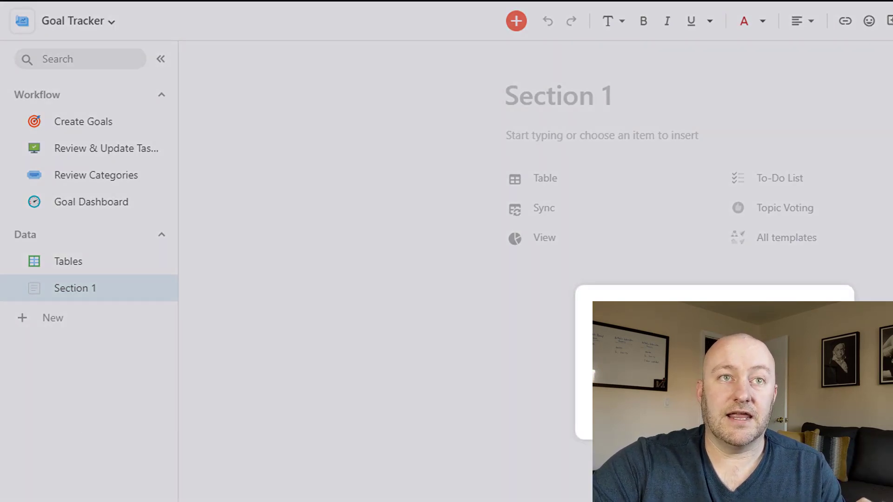
pyautogui.click(67, 261)
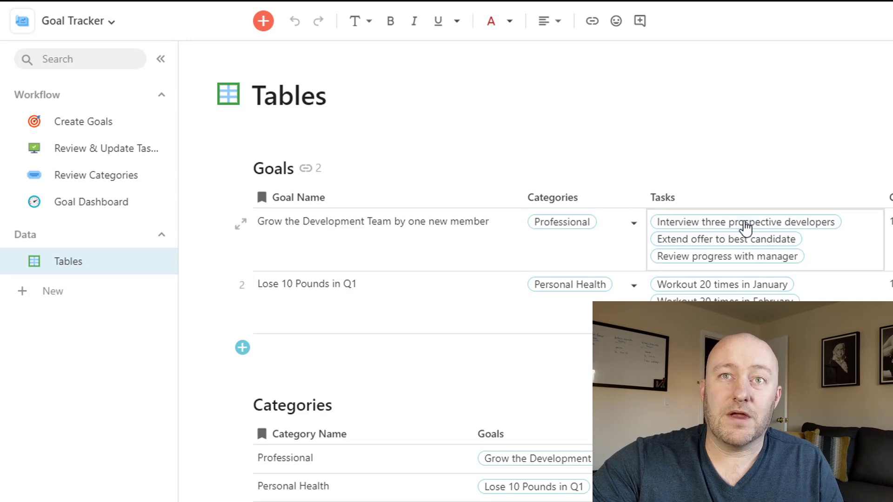
pyautogui.moveTo(745, 291)
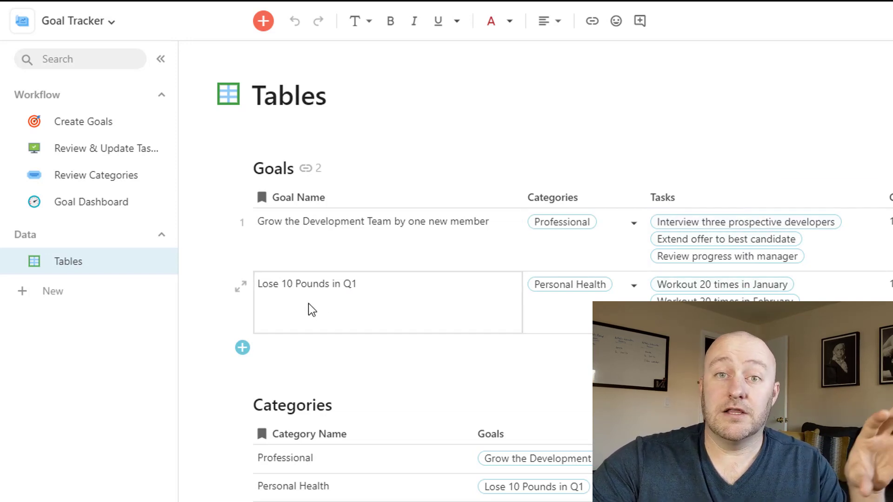
pyautogui.moveTo(323, 313)
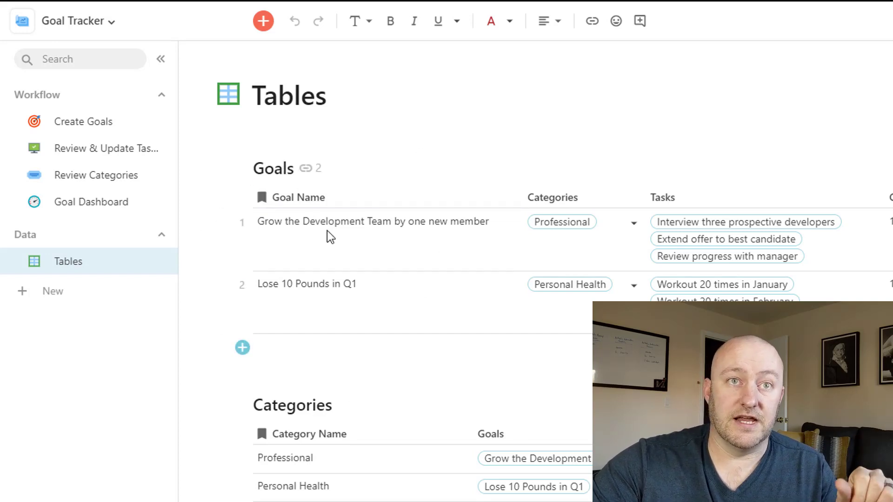
pyautogui.scroll(-3)
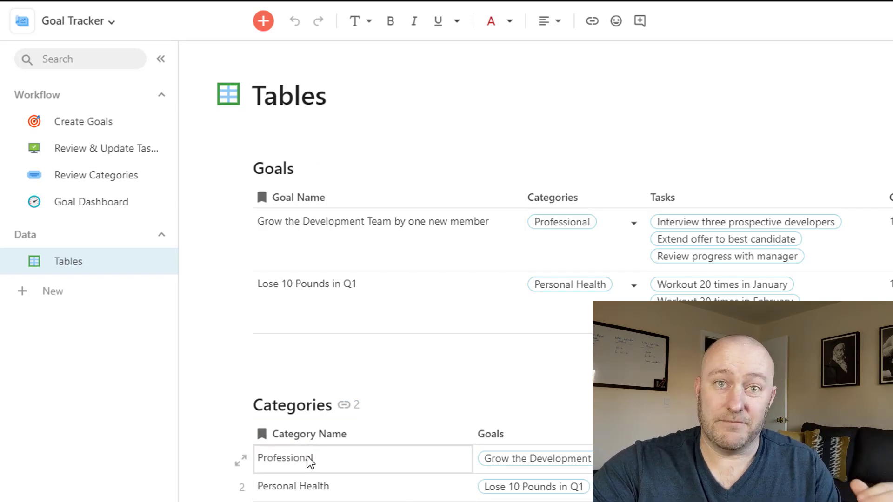
pyautogui.scroll(-3)
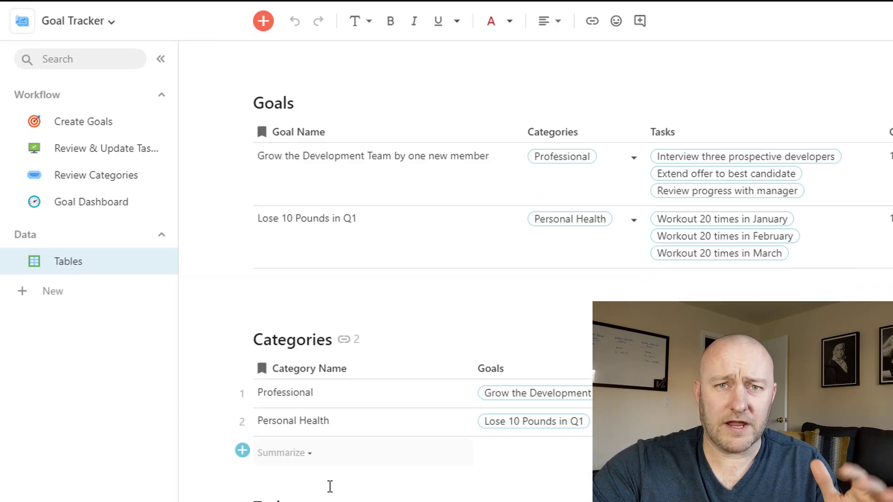
pyautogui.scroll(-3)
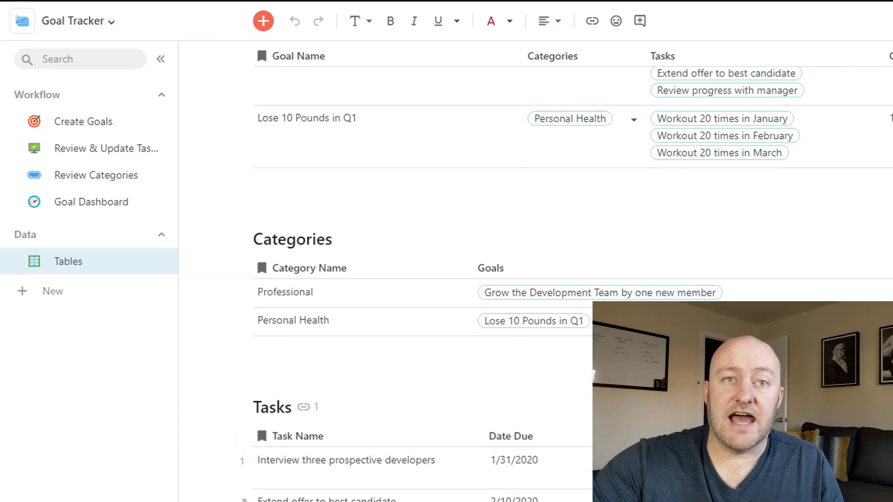
pyautogui.scroll(-3)
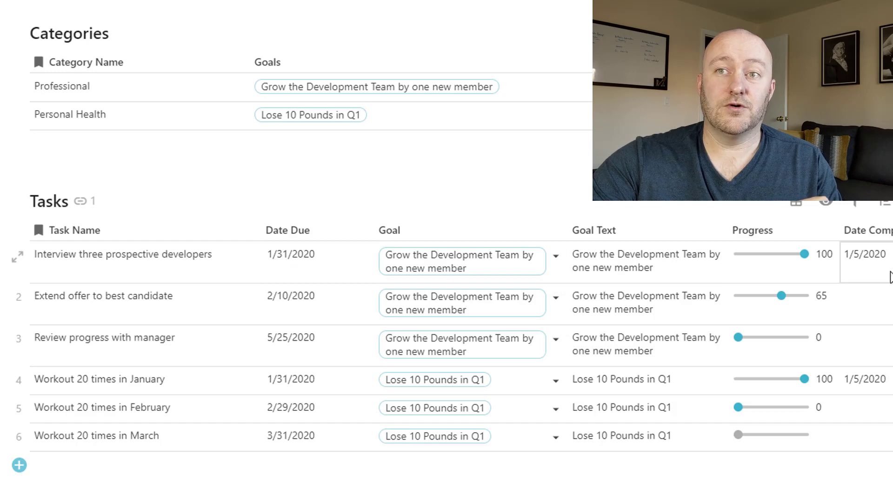
pyautogui.moveTo(806, 254); pyautogui.dragTo(668, 267)
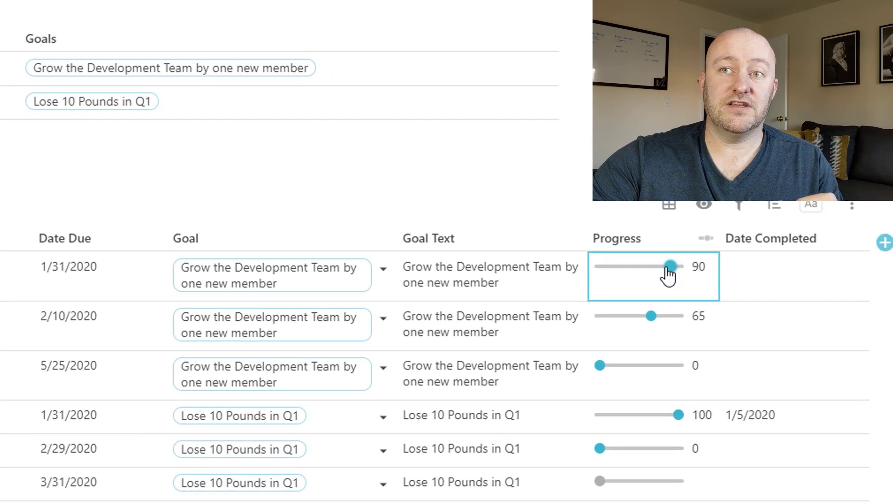
pyautogui.moveTo(669, 267); pyautogui.dragTo(662, 267)
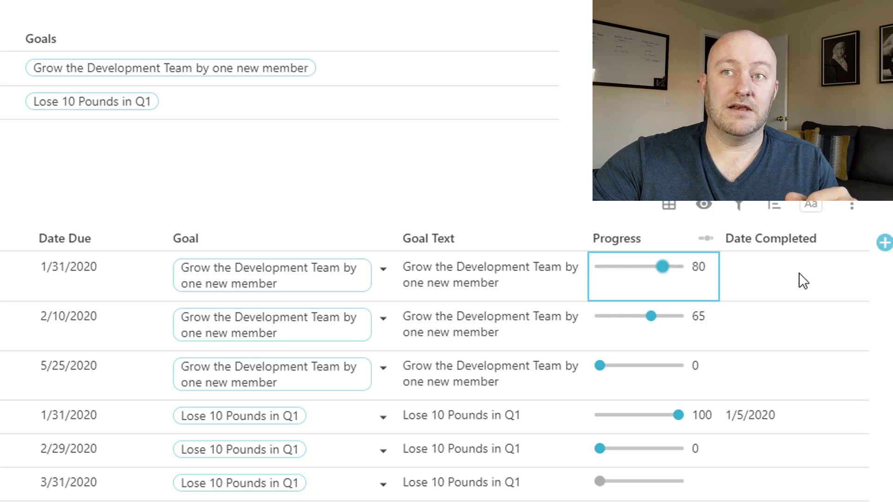
pyautogui.click(767, 238)
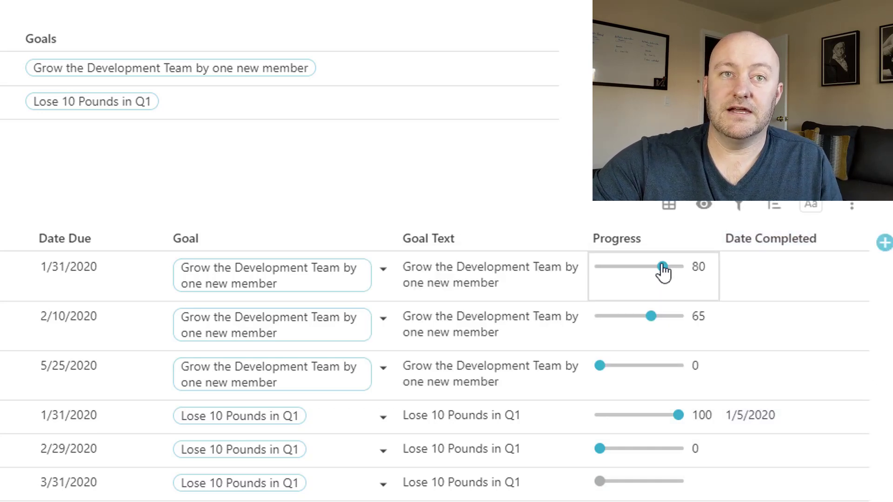
pyautogui.moveTo(664, 267); pyautogui.dragTo(677, 267)
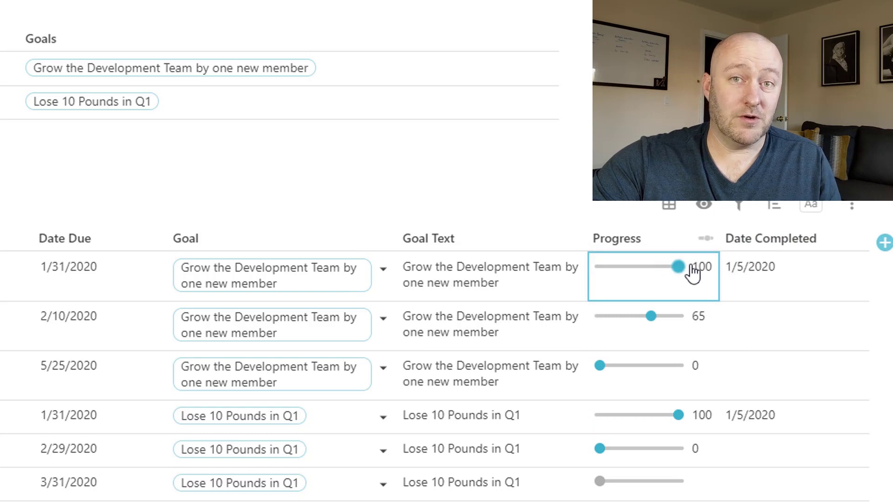
pyautogui.click(794, 276)
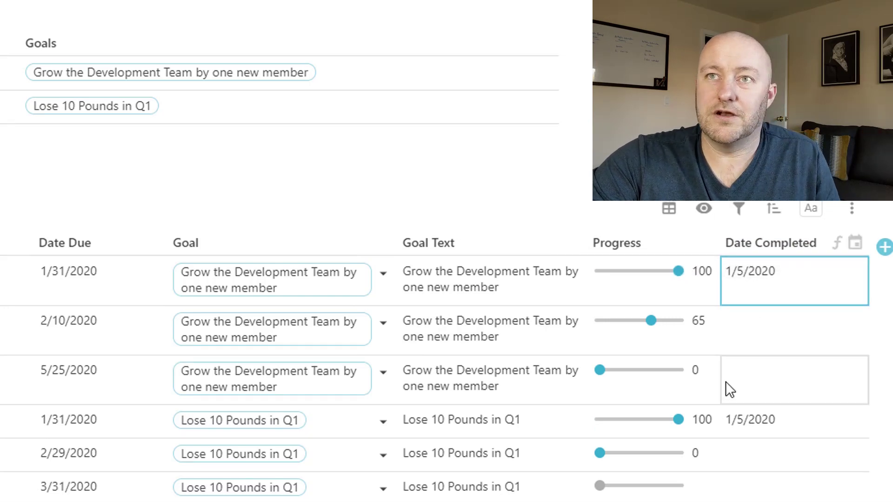
pyautogui.scroll(-3)
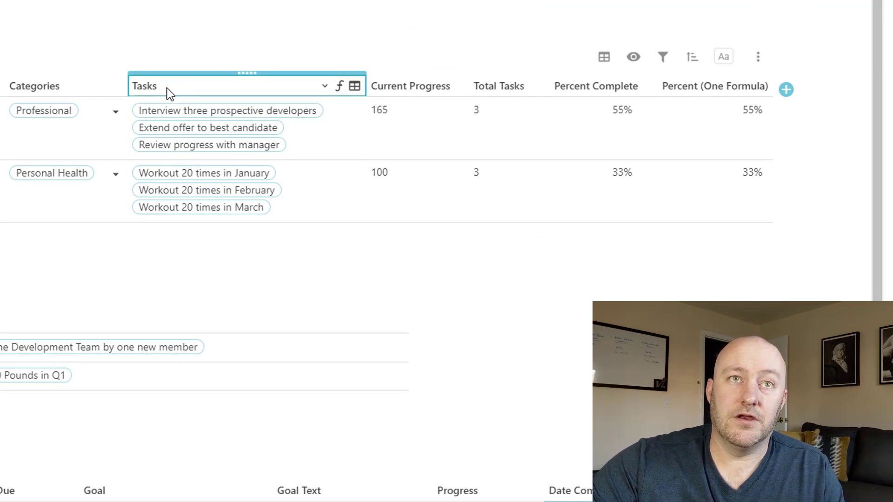
pyautogui.moveTo(226, 96)
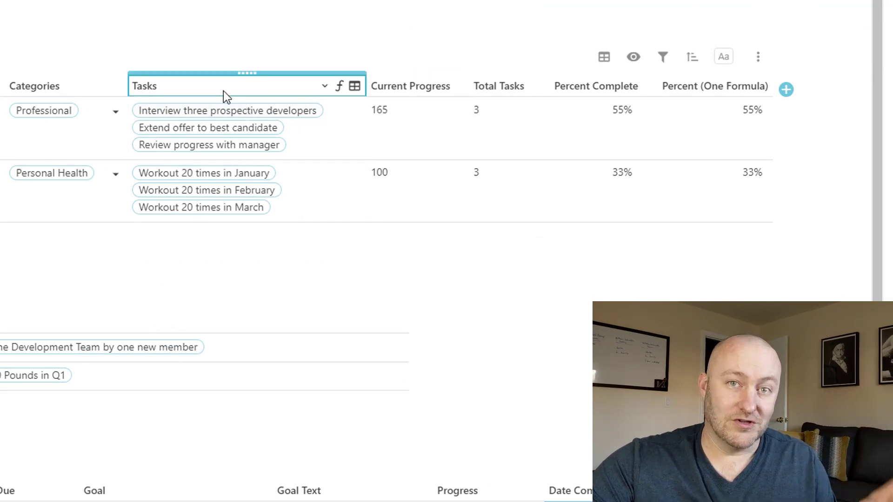
pyautogui.scroll(-3)
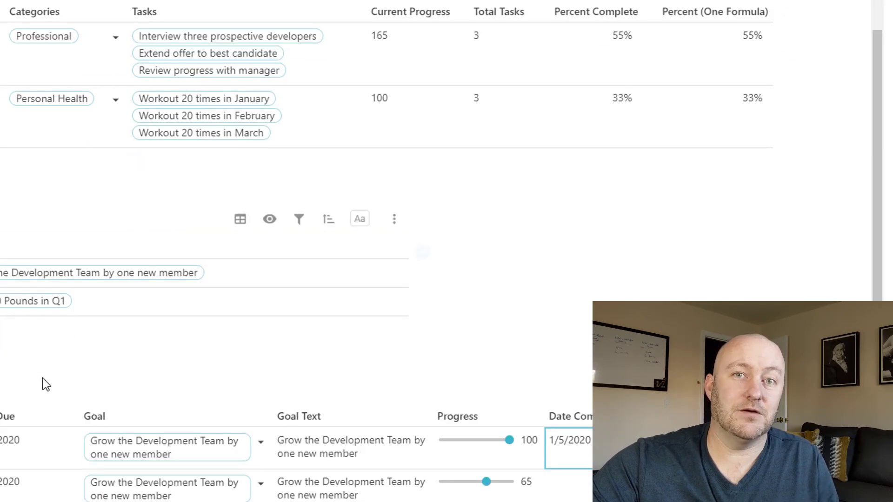
pyautogui.scroll(-3)
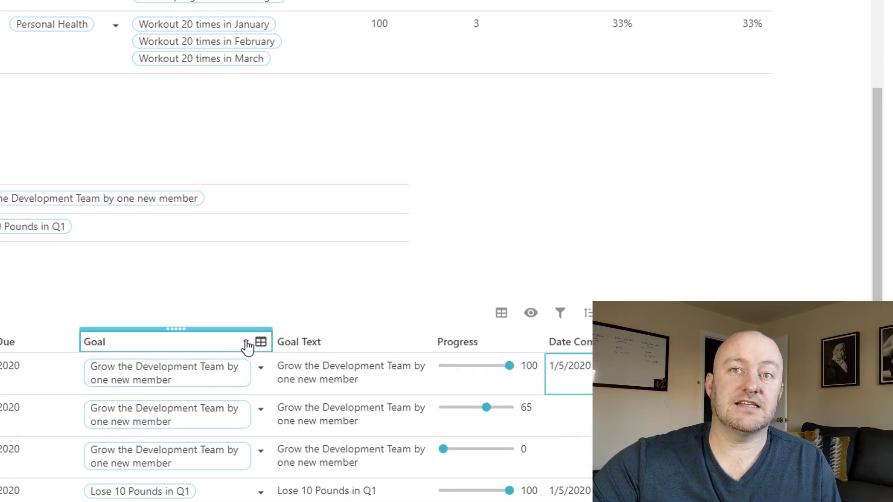
pyautogui.click(260, 342)
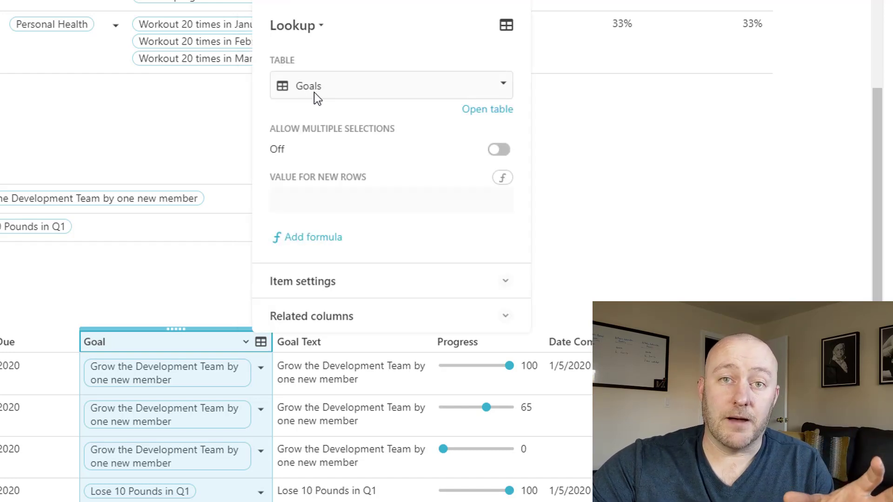
pyautogui.moveTo(223, 180)
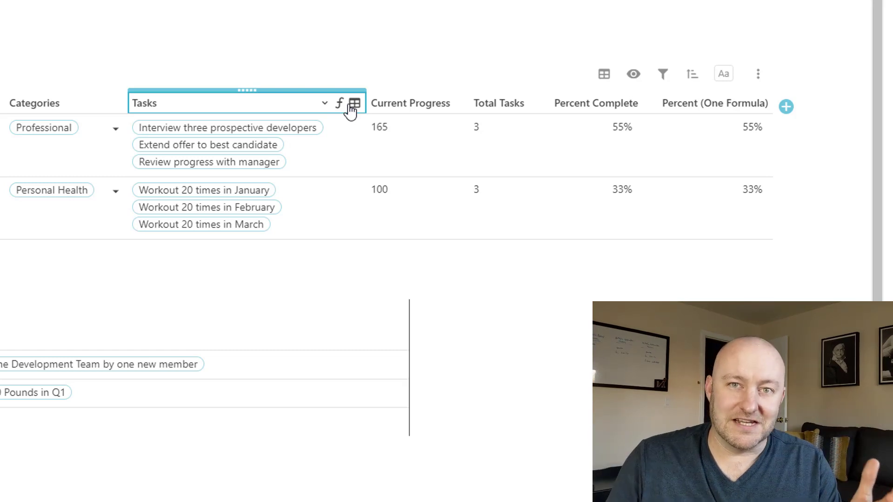
# - Drag the Extend offer to best candidate task's progress slider up to 100
pyautogui.click(410, 103)
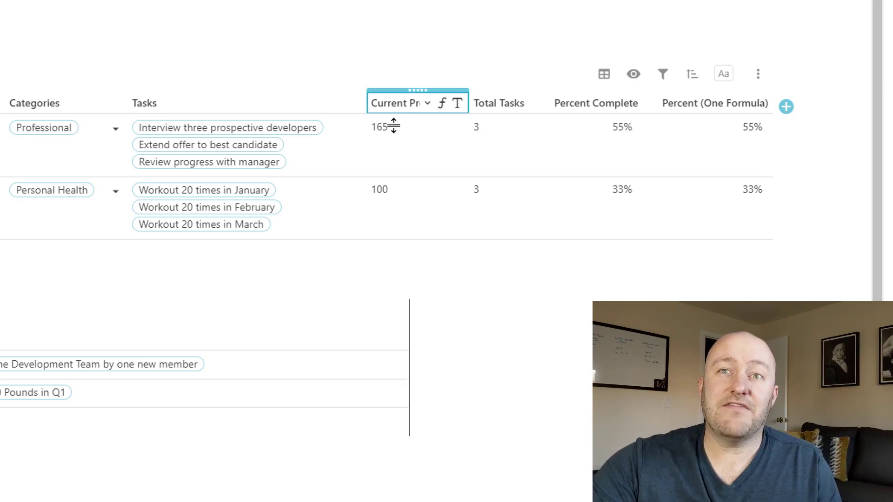
pyautogui.scroll(-3)
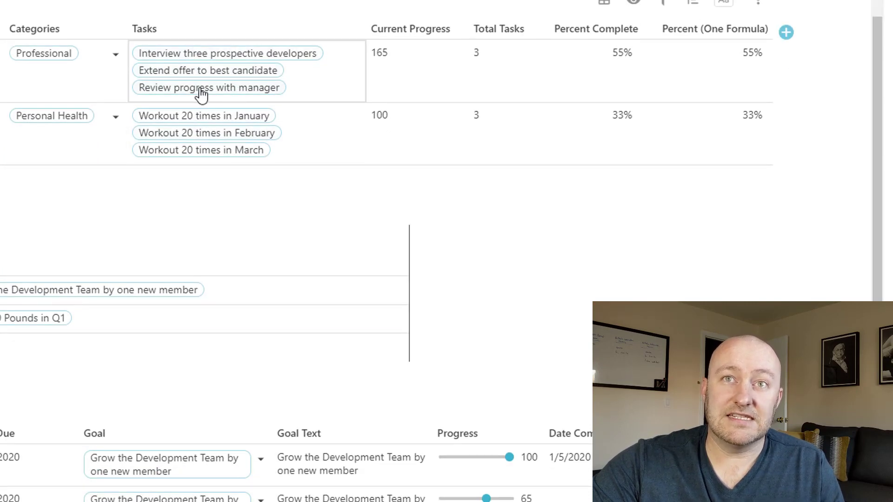
pyautogui.scroll(-3)
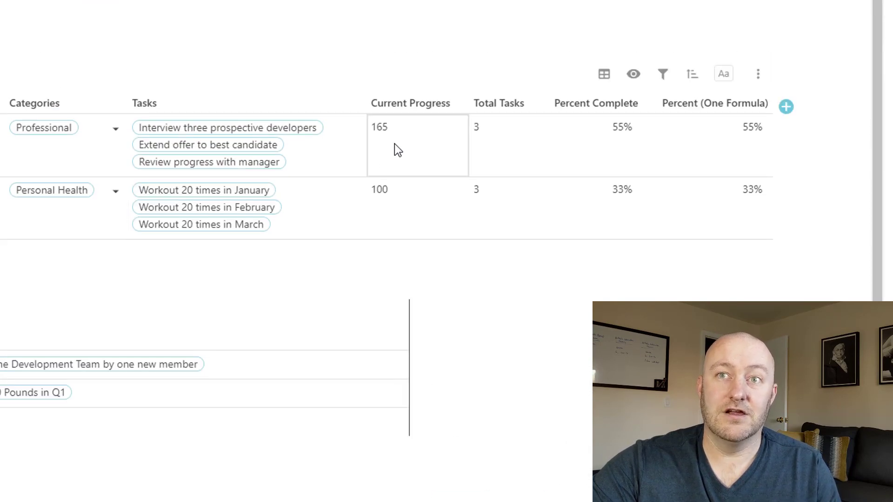
pyautogui.scroll(-3)
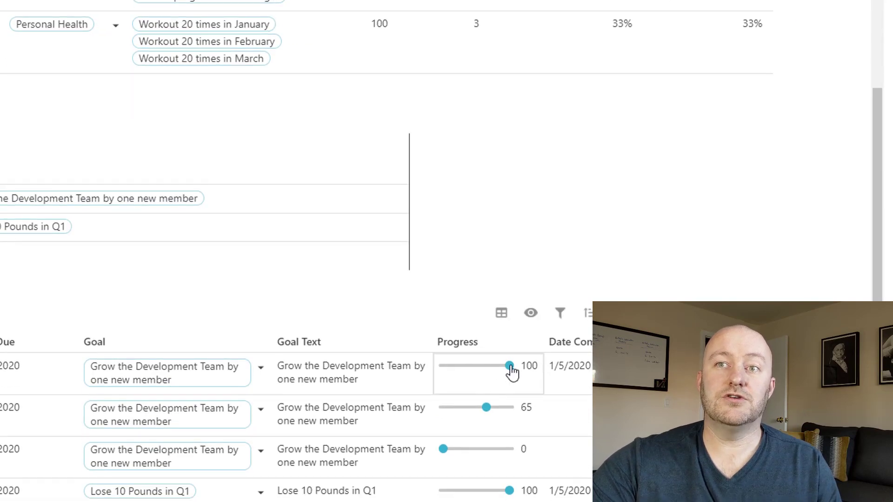
pyautogui.moveTo(485, 408); pyautogui.dragTo(501, 408)
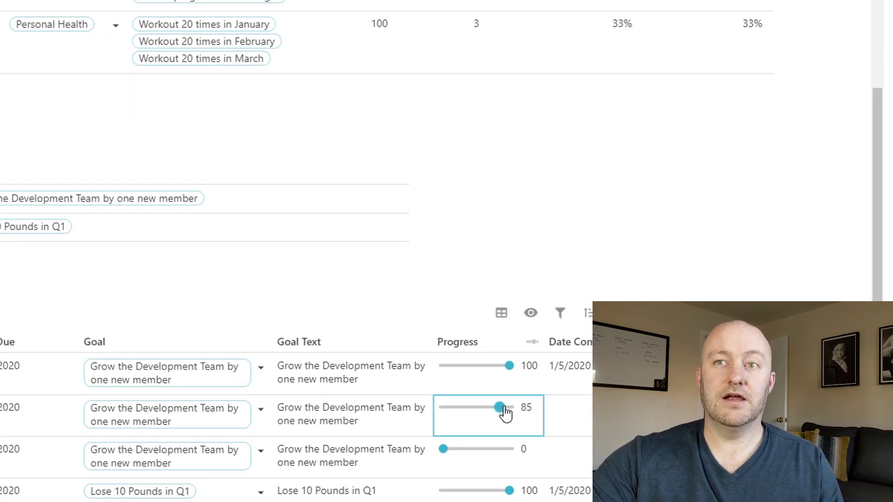
pyautogui.moveTo(501, 408); pyautogui.dragTo(507, 408)
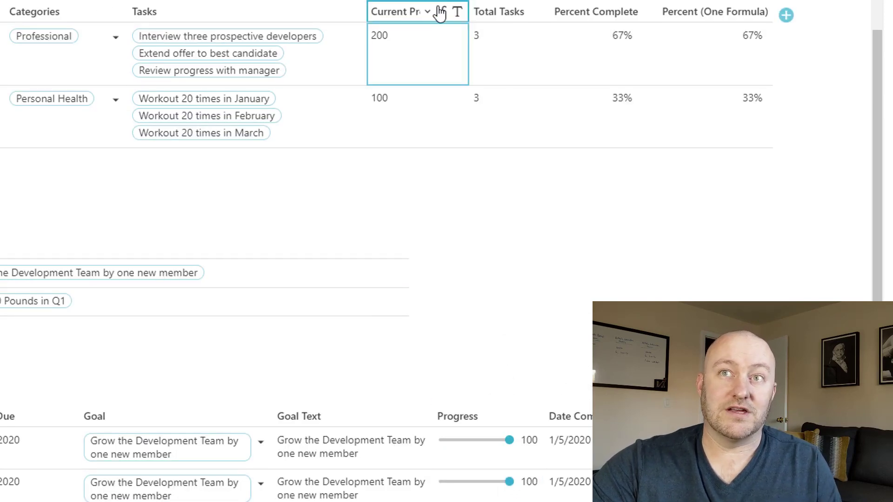
pyautogui.click(441, 11)
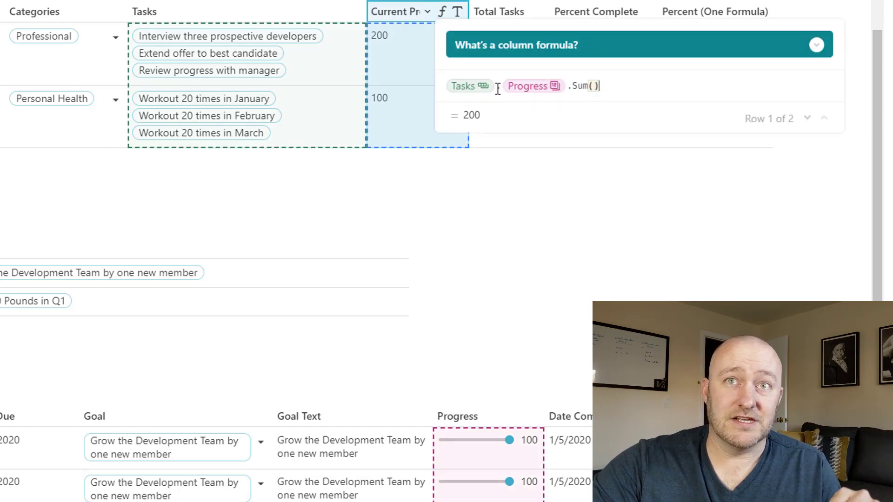
pyautogui.moveTo(230, 36)
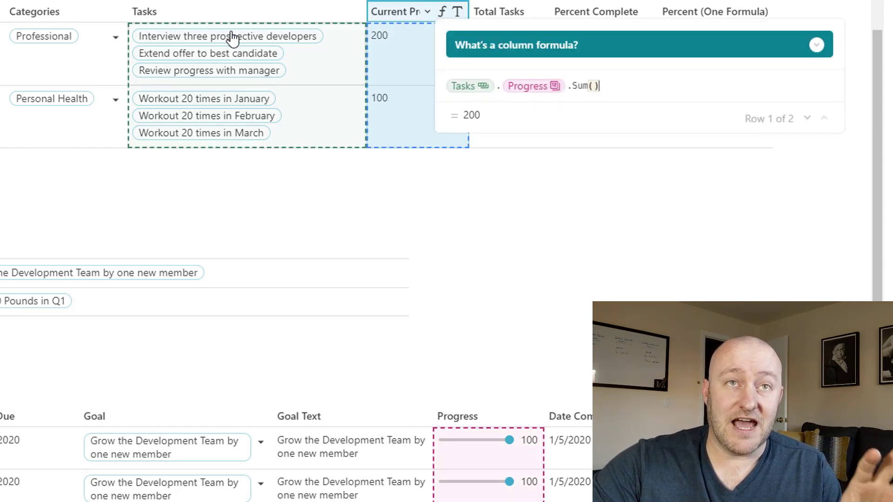
pyautogui.click(226, 36)
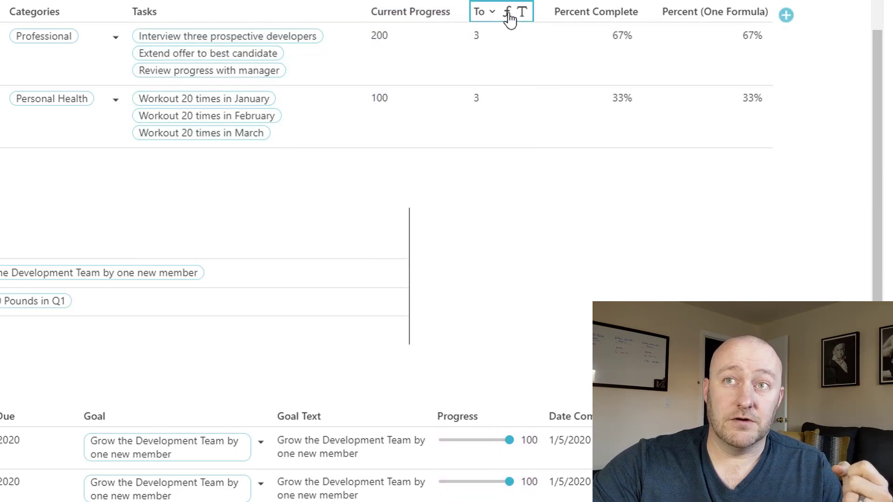
pyautogui.click(500, 10)
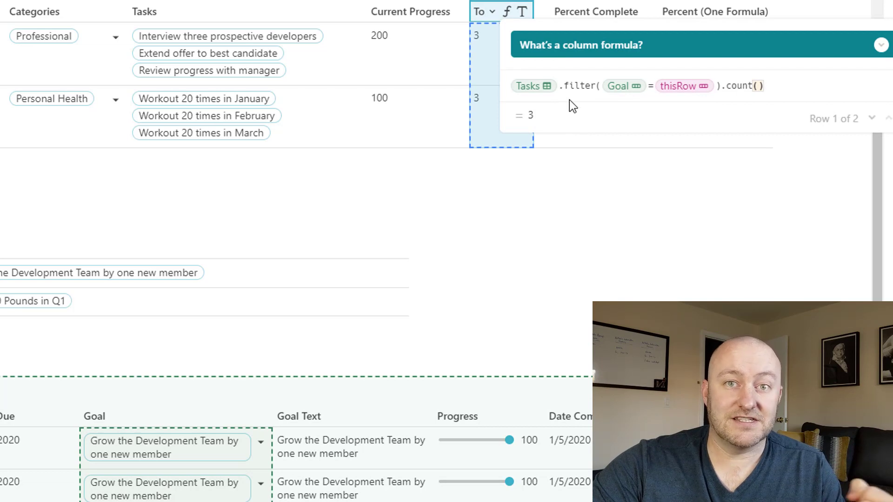
pyautogui.moveTo(588, 208)
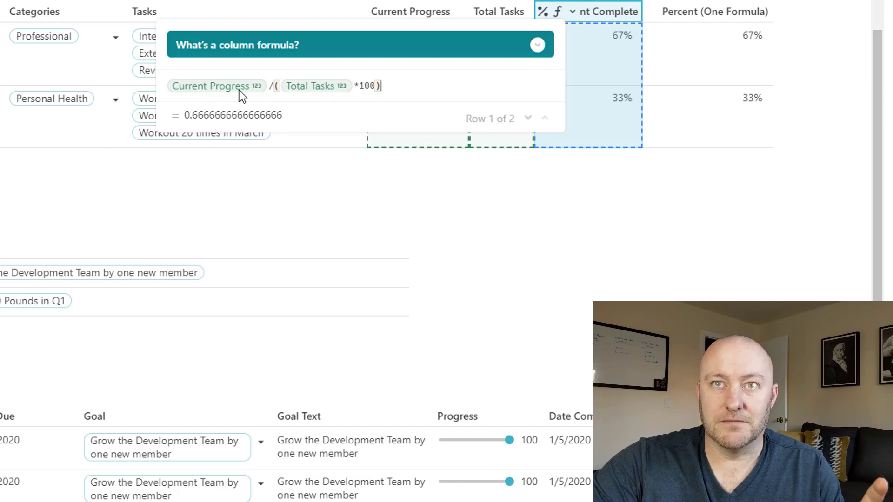
pyautogui.moveTo(512, 239)
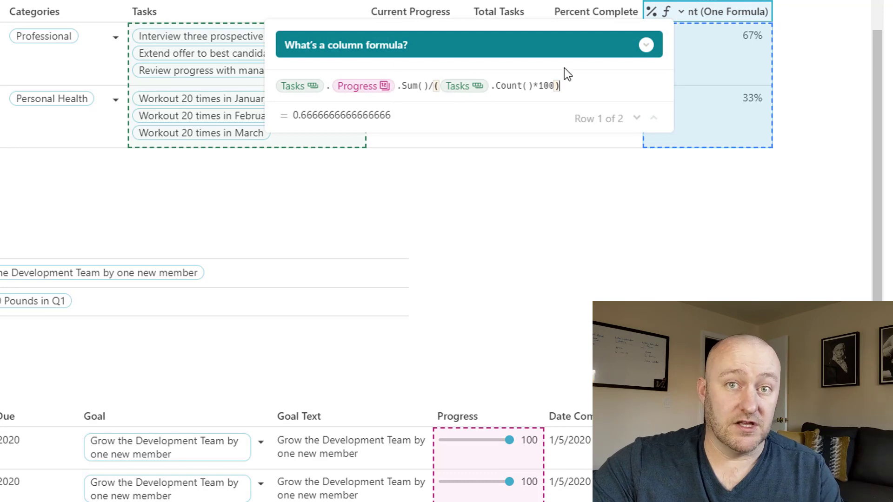
pyautogui.moveTo(675, 108)
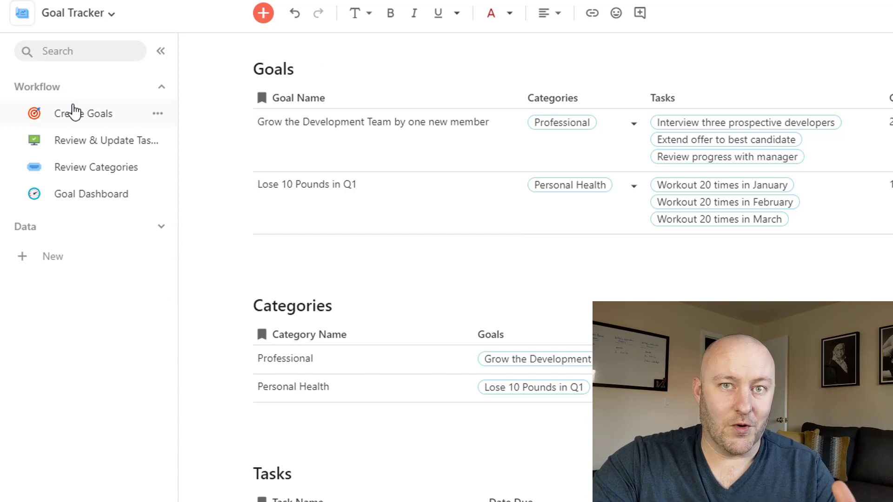
# - On Create Goals, add a new category named 'Family' and close its row form
pyautogui.click(83, 114)
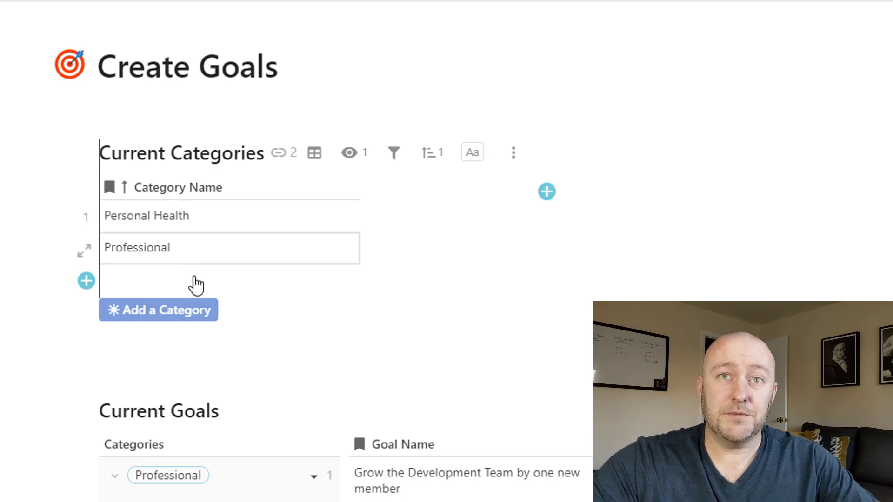
pyautogui.click(158, 310)
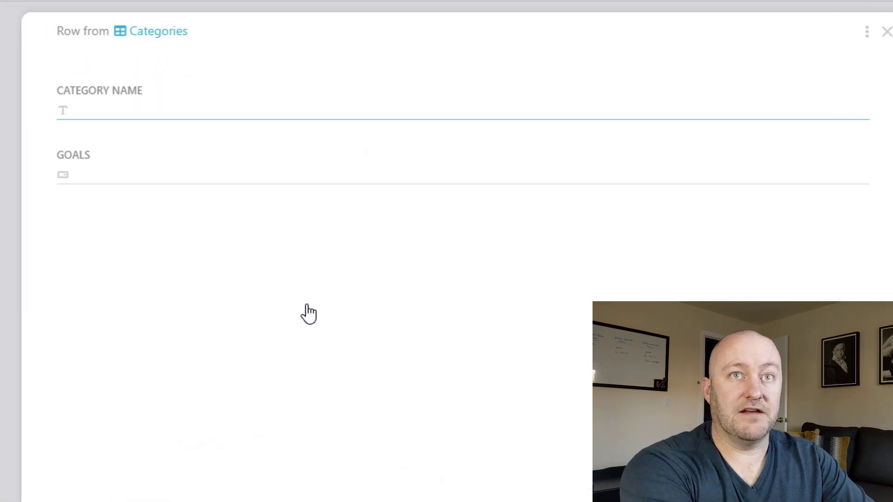
pyautogui.write('Family')
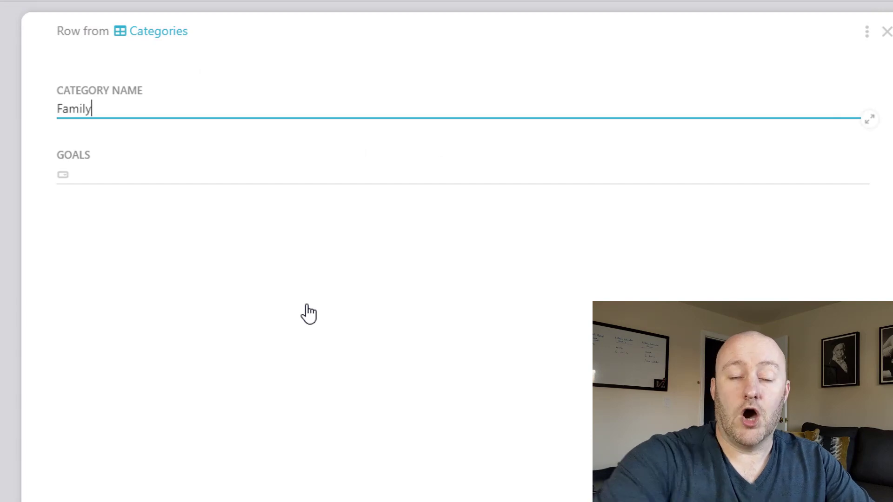
pyautogui.click(886, 31)
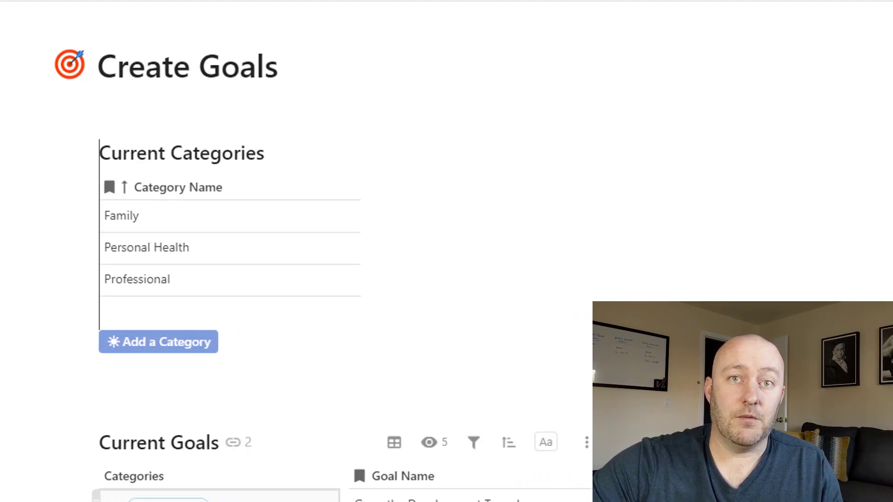
# - Enter the goal 'Have Dinner at the table one night each week' and assign it to Family
pyautogui.scroll(-3)
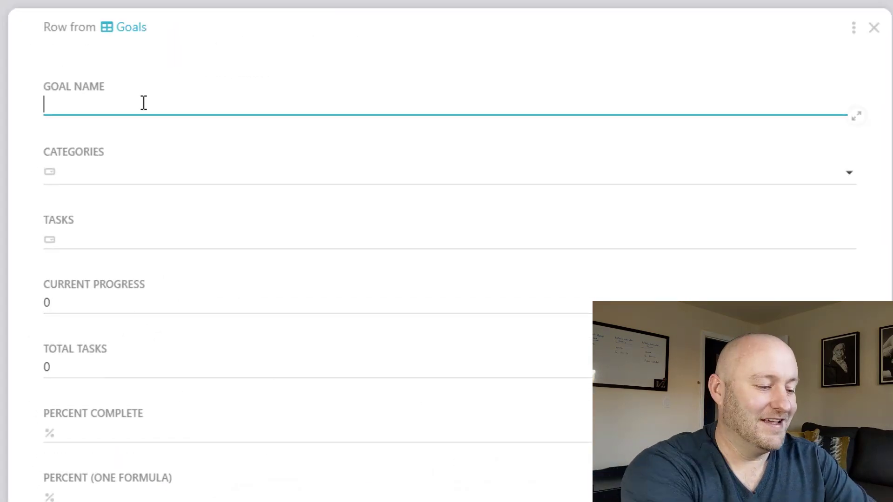
pyautogui.write('Have')
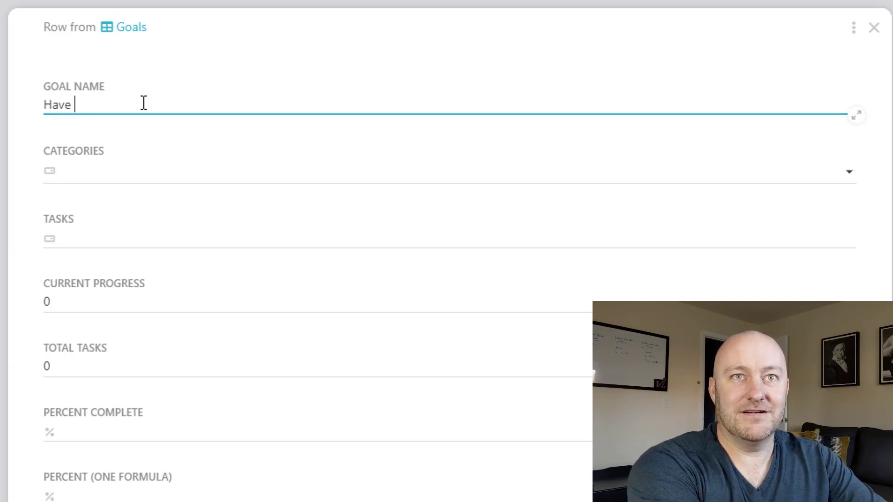
pyautogui.write('Dinner at the')
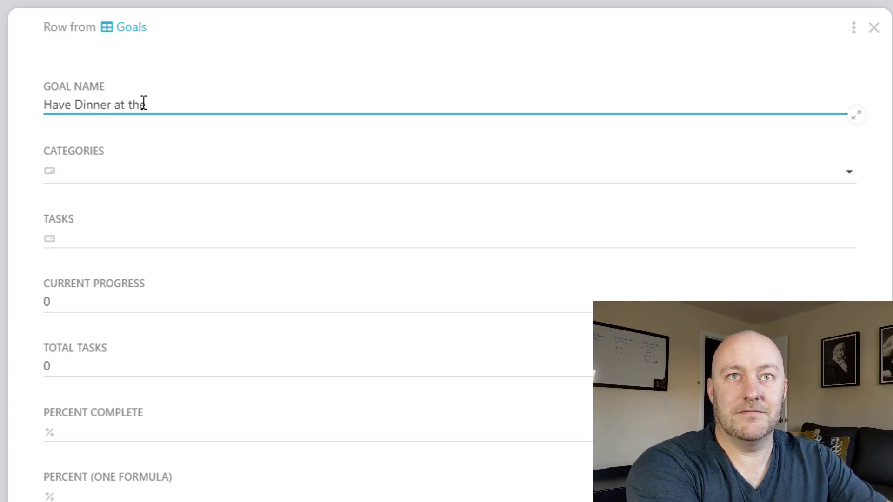
pyautogui.write('table one n')
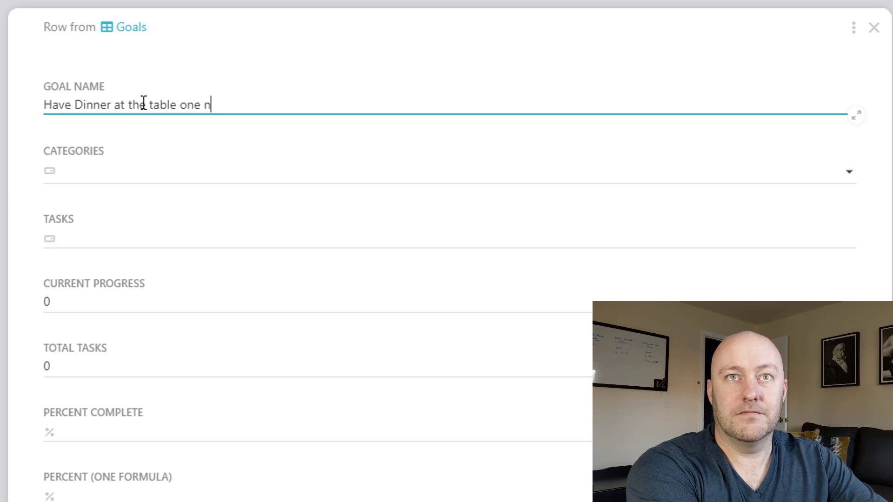
pyautogui.write('ight each week')
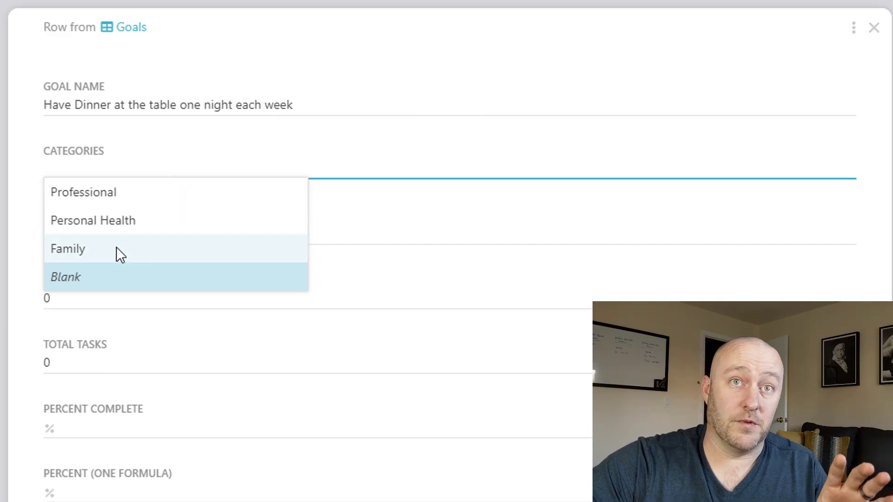
pyautogui.click(68, 249)
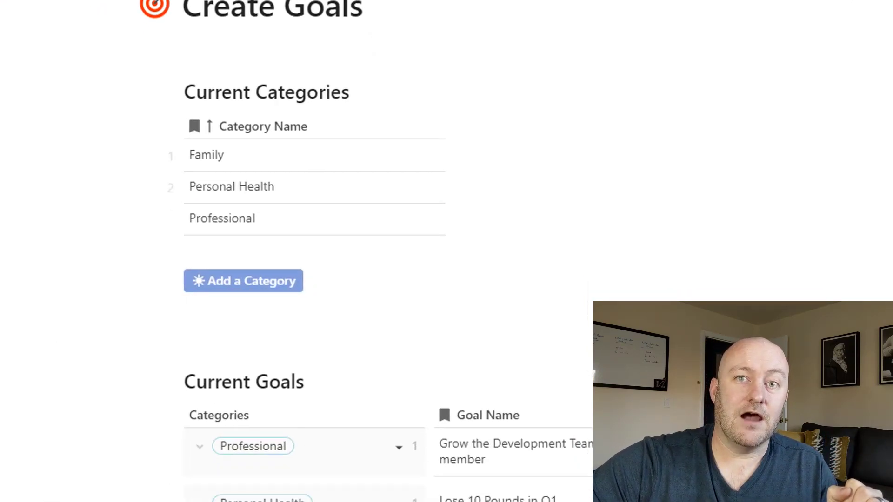
pyautogui.scroll(-3)
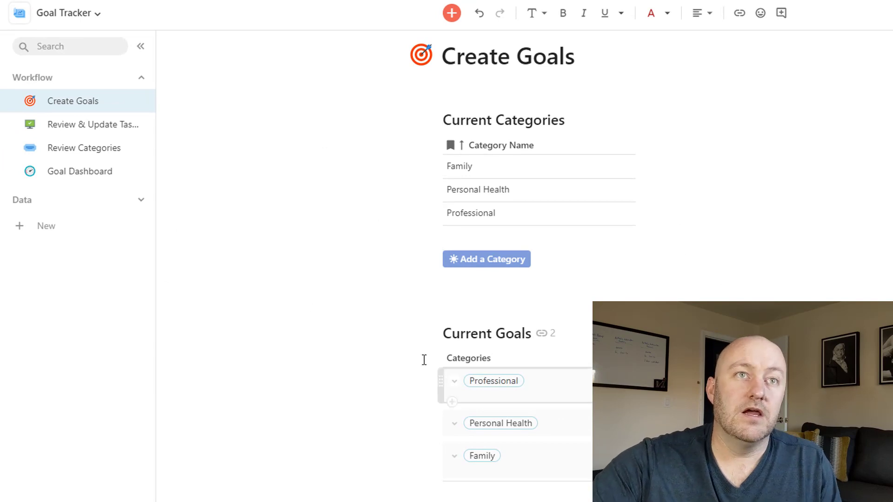
# - On Review & Update Tasks, switch the goal filter from Lose 10 Pounds in Q1 to the dinner goal
pyautogui.click(87, 124)
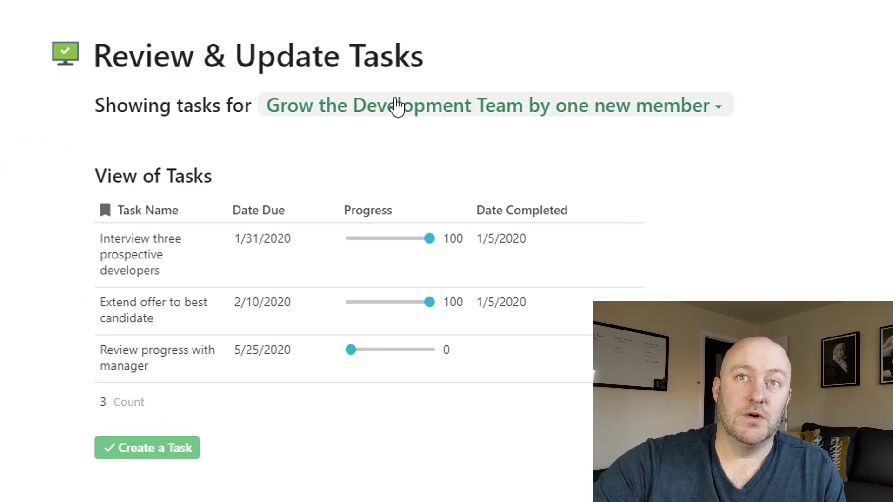
pyautogui.moveTo(393, 114)
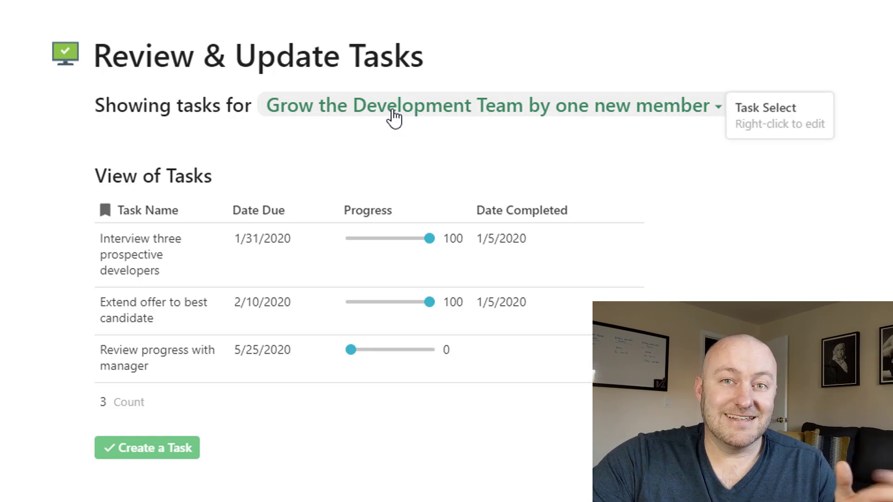
pyautogui.moveTo(353, 113)
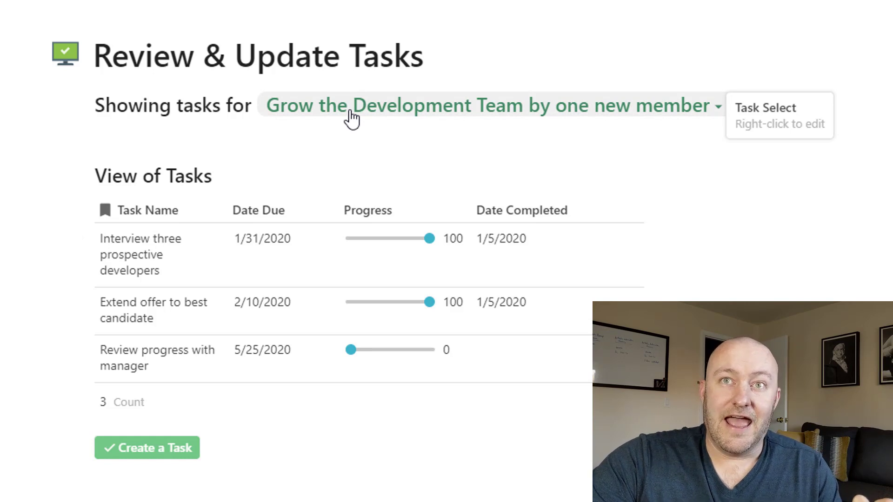
pyautogui.click(490, 105)
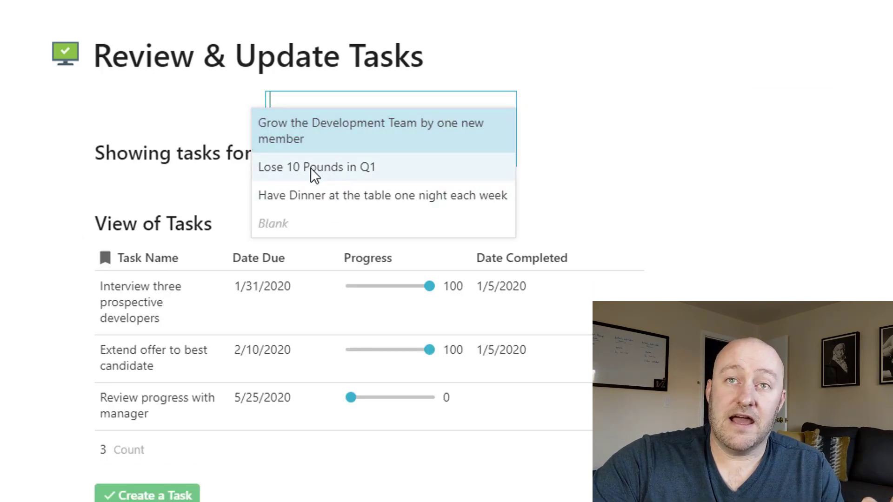
pyautogui.click(317, 167)
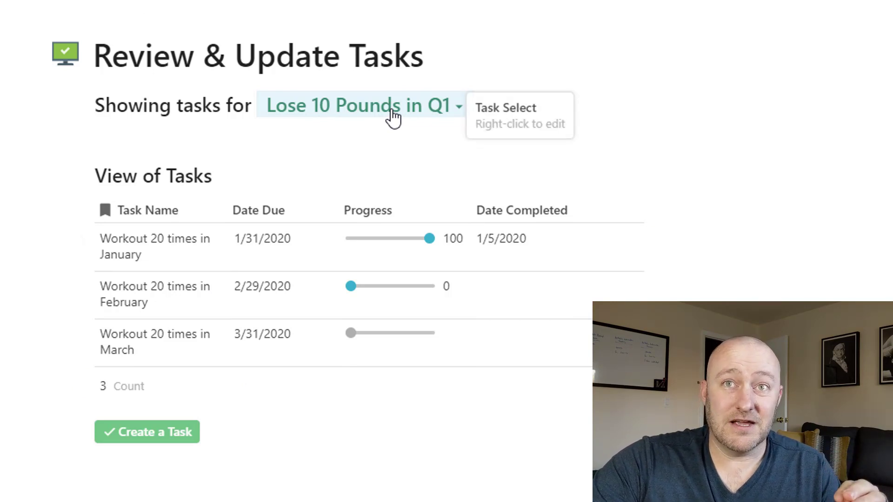
pyautogui.click(359, 106)
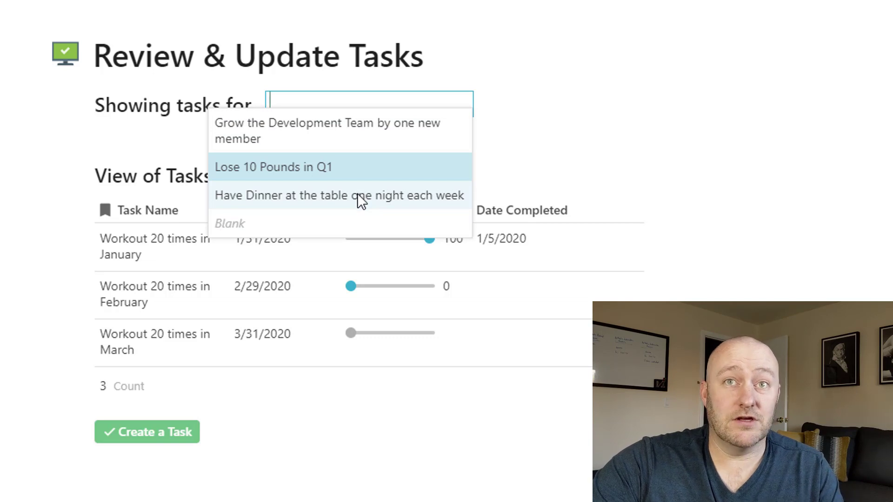
pyautogui.click(273, 167)
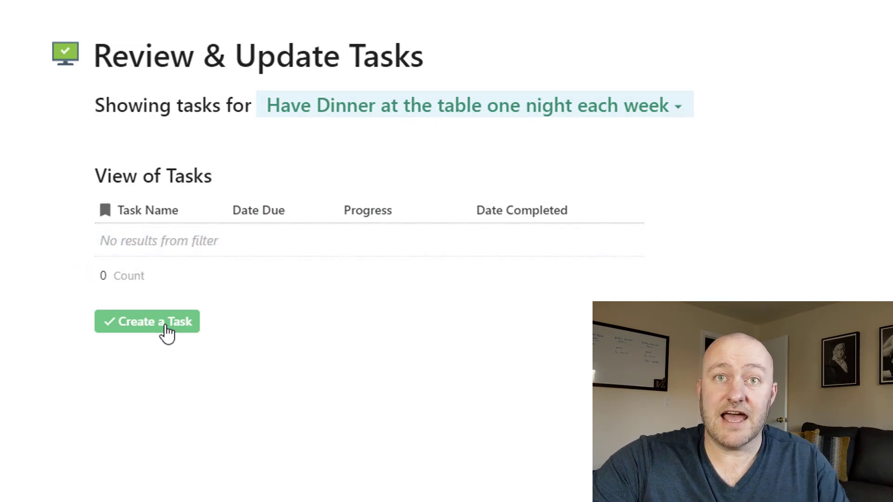
# - Start a new task row with the dinner goal kept as its linked goal
pyautogui.click(147, 322)
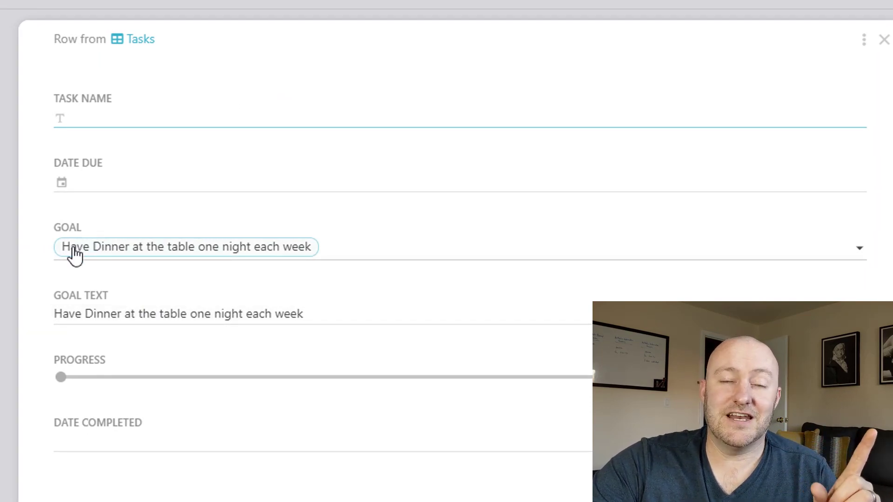
pyautogui.click(186, 247)
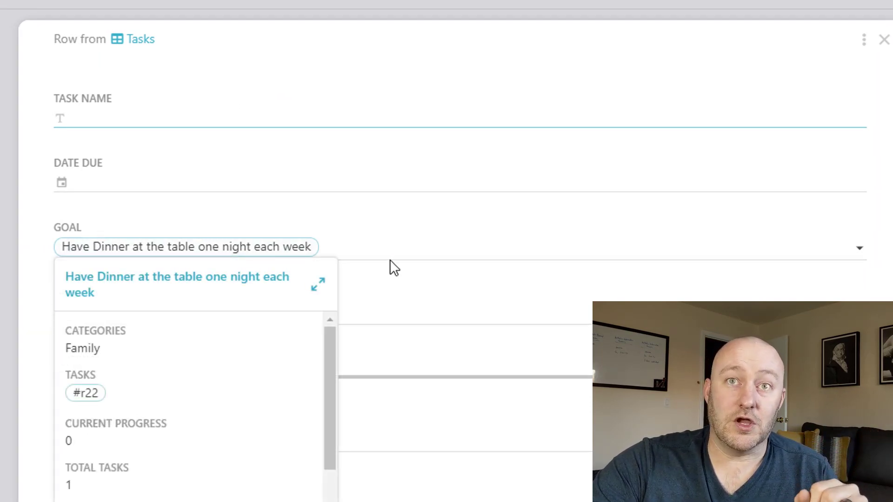
pyautogui.click(185, 247)
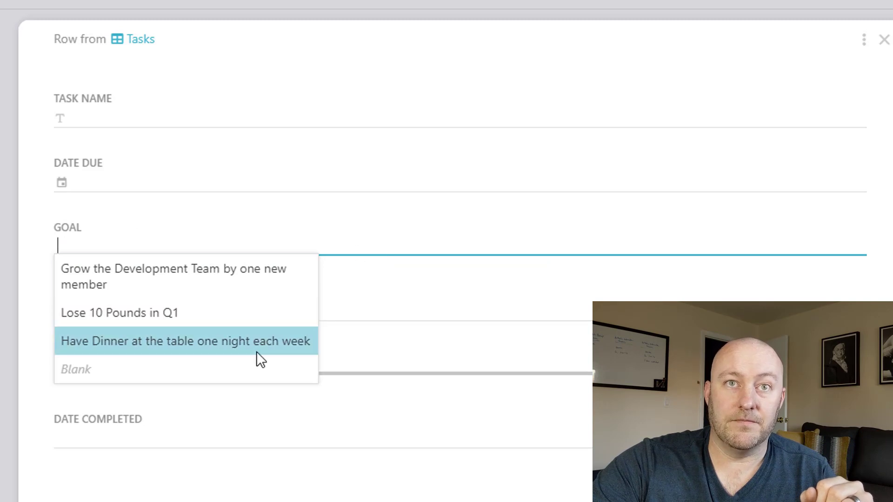
pyautogui.click(186, 341)
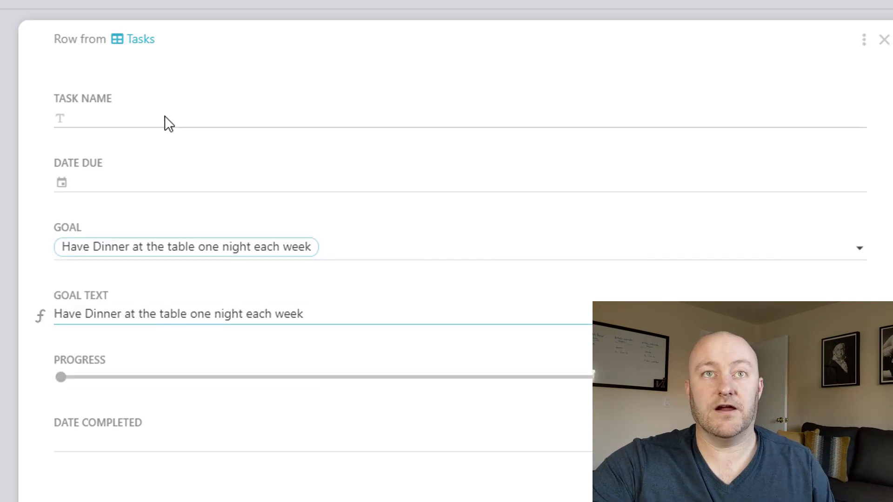
# - Name the task 'January Task for dinner (4 times)' and set its due date to 1/31/2020
pyautogui.click(171, 117)
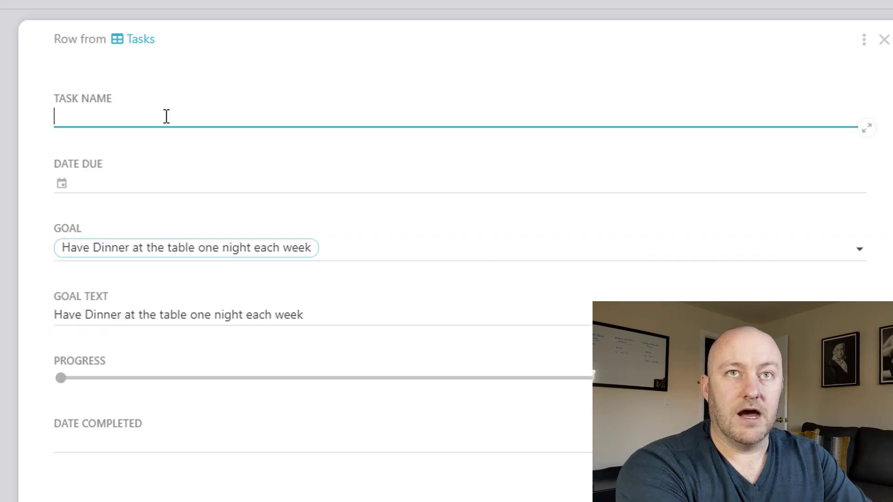
pyautogui.write('January')
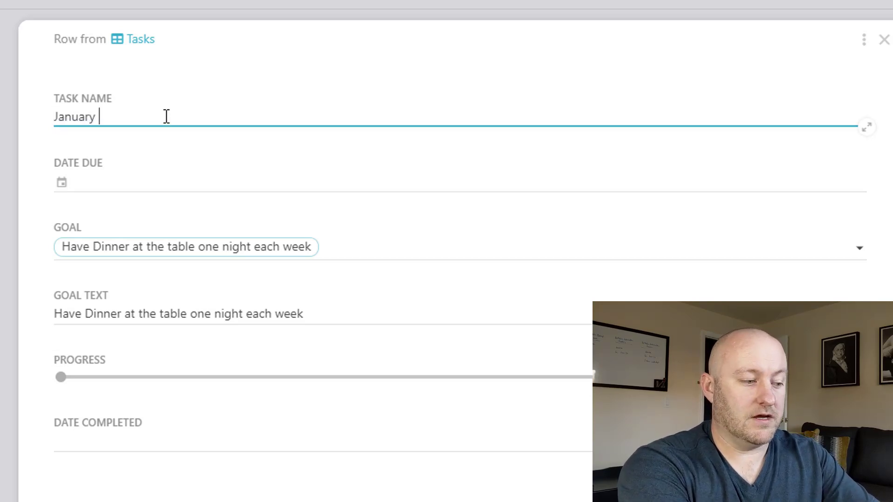
pyautogui.write('Task for eatin')
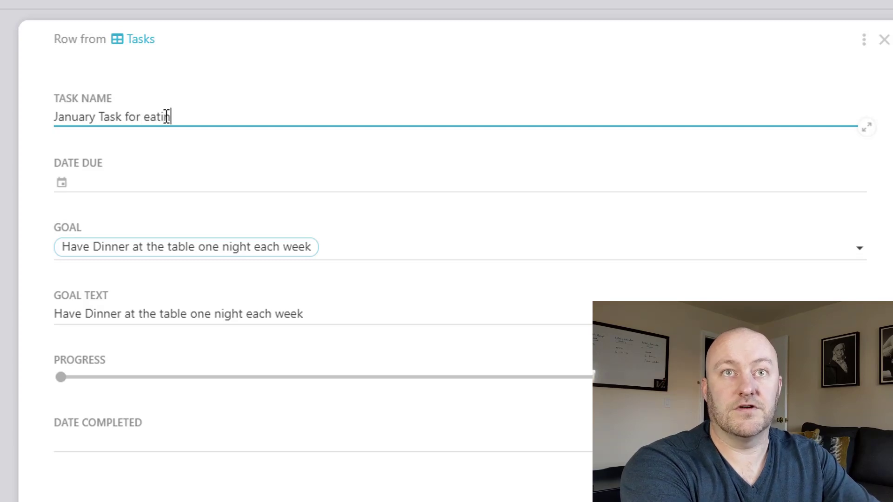
pyautogui.write('dinner')
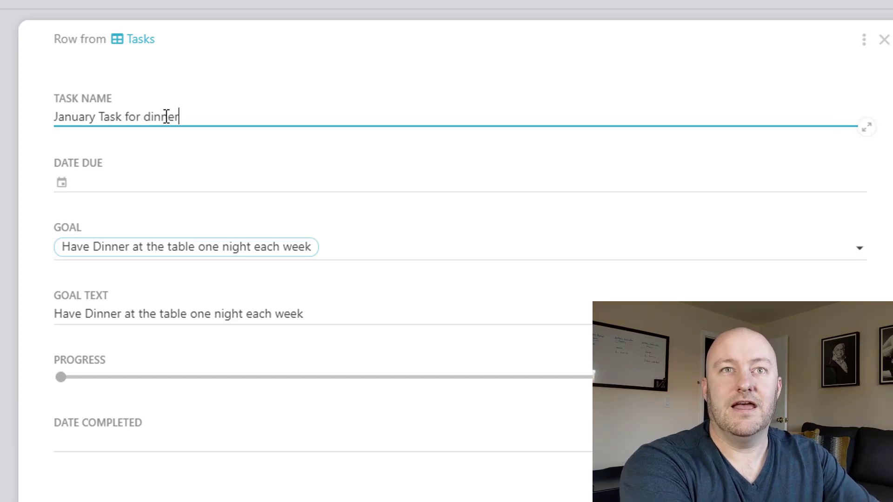
pyautogui.click(228, 183)
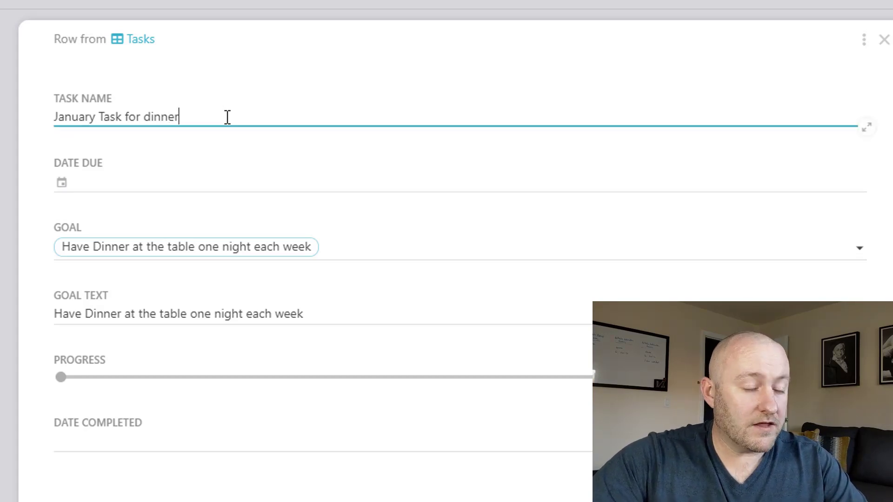
pyautogui.write('(4')
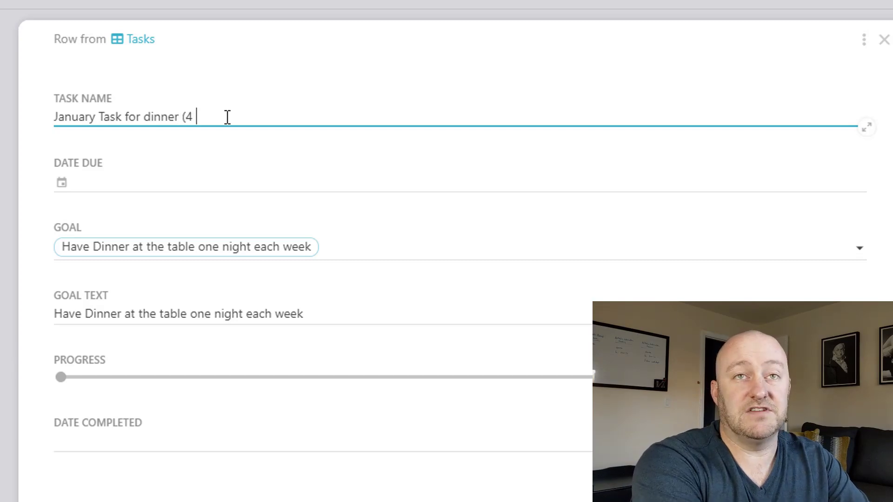
pyautogui.write('times)')
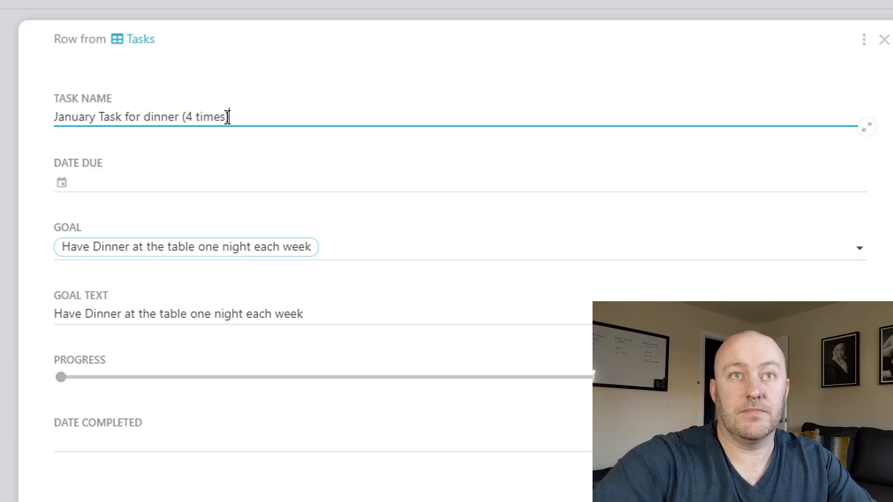
pyautogui.click(79, 181)
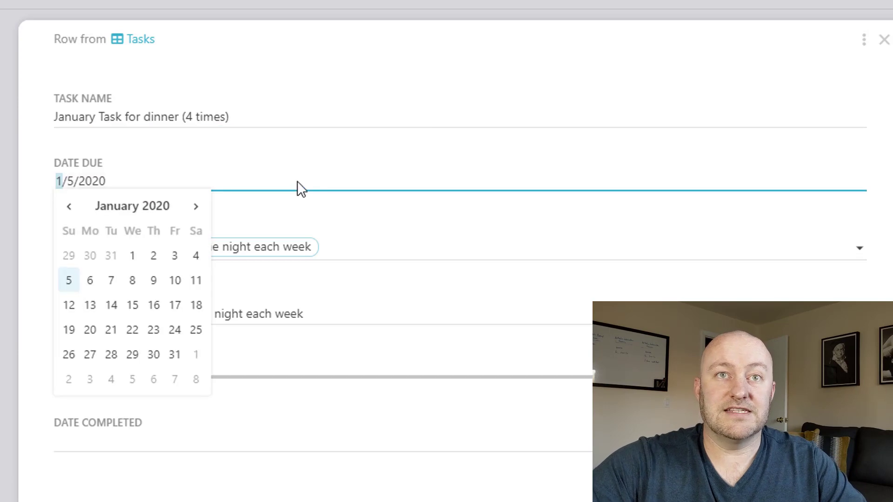
pyautogui.click(175, 354)
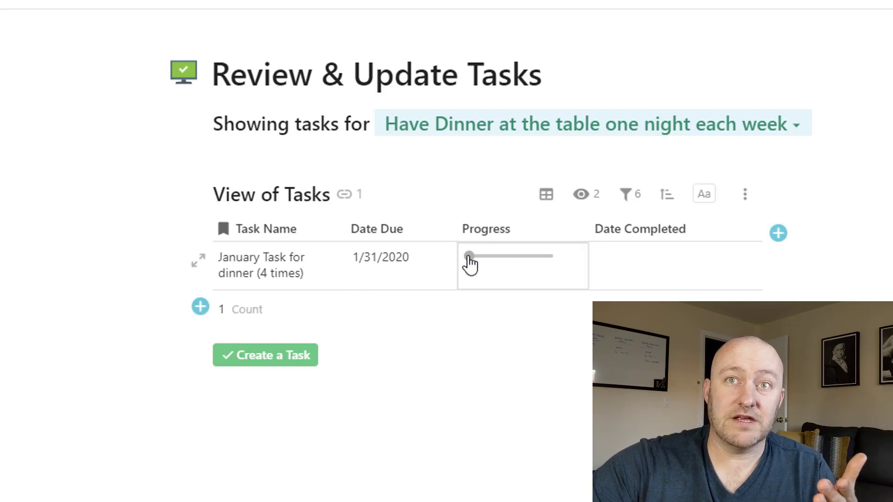
# - Raise the January dinner task's Progress slider to 25, then to 50
pyautogui.moveTo(469, 257); pyautogui.dragTo(489, 257)
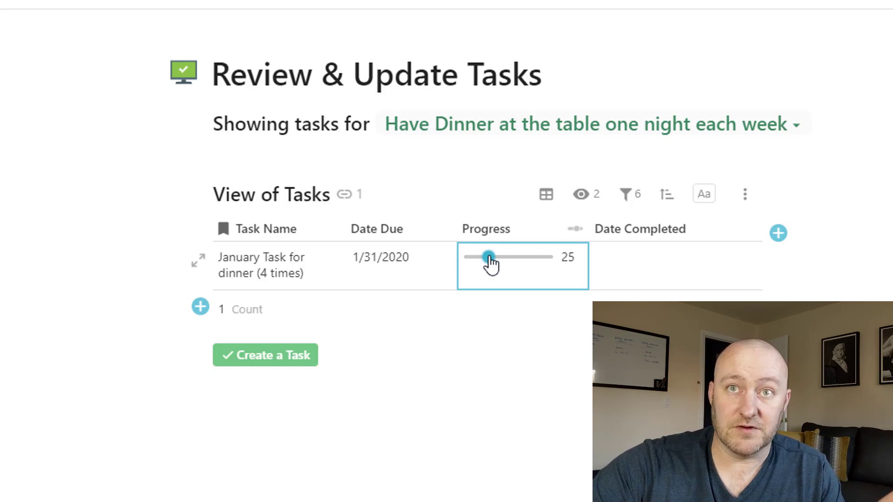
pyautogui.moveTo(489, 257); pyautogui.dragTo(509, 257)
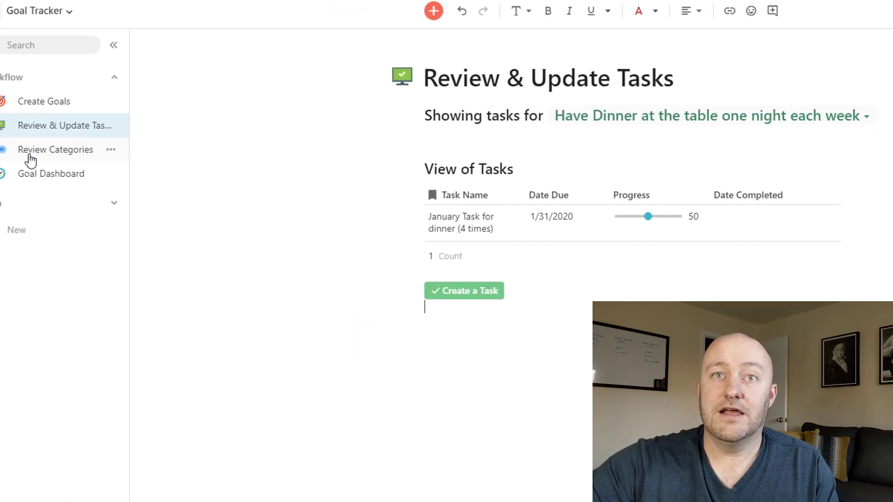
# - Go through Review Categories to the Goal Dashboard's Goal Status chart
pyautogui.click(55, 149)
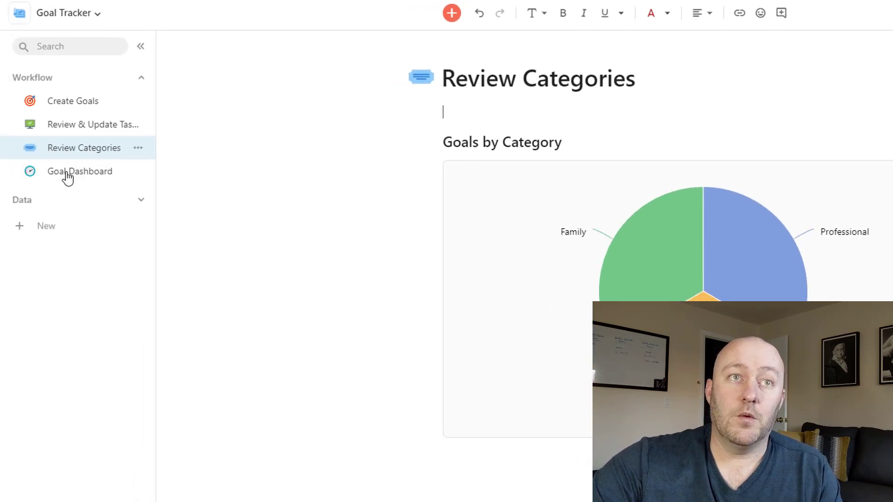
pyautogui.click(79, 171)
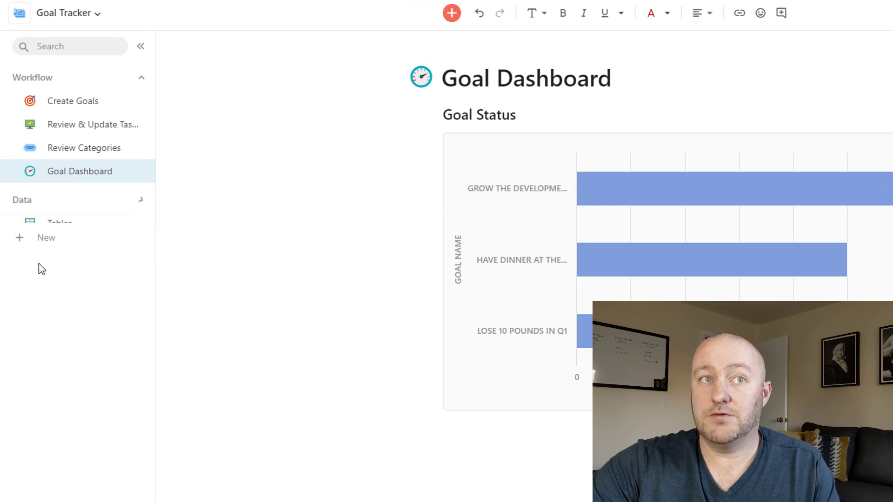
# - Browse the Goals, Categories and Tasks tables on the Tables page
pyautogui.click(59, 223)
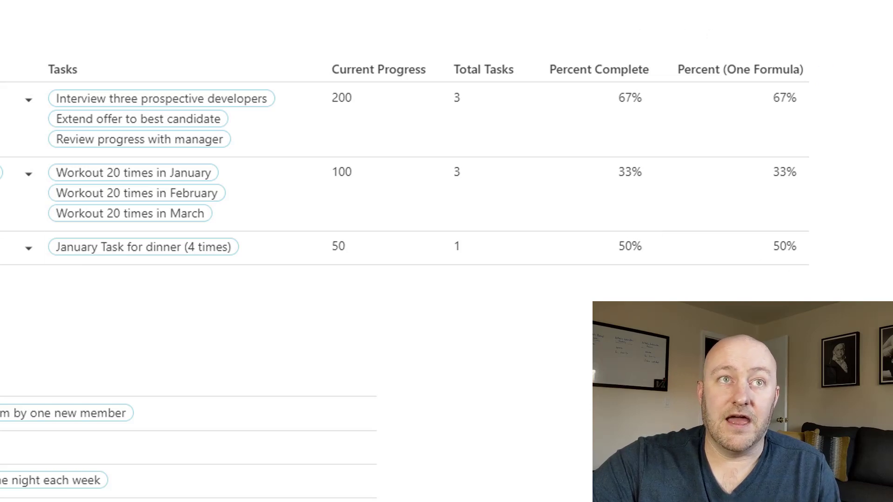
pyautogui.click(487, 246)
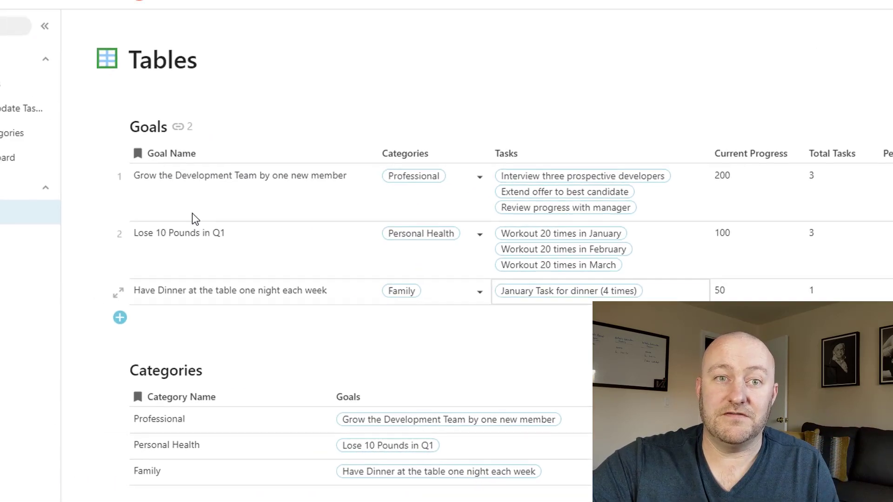
pyautogui.scroll(-3)
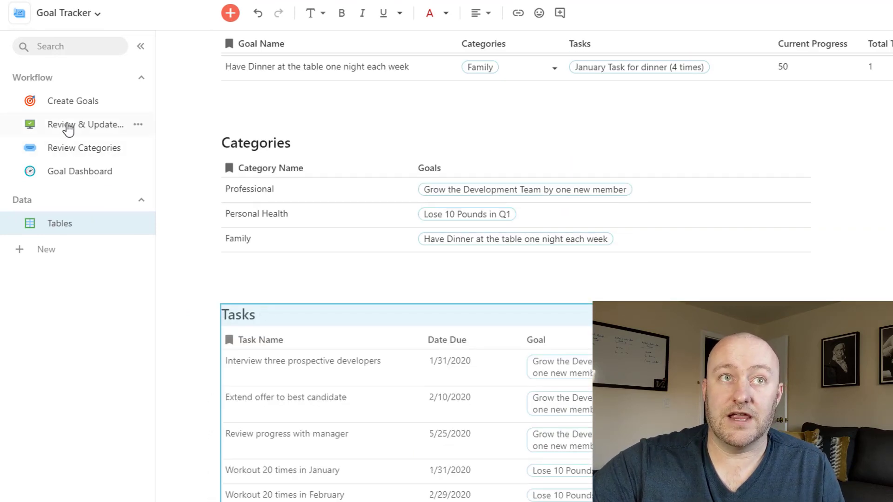
# - Set the dinner task's progress to 100 and confirm the dinner goal shows 100% on the dashboard
pyautogui.click(87, 124)
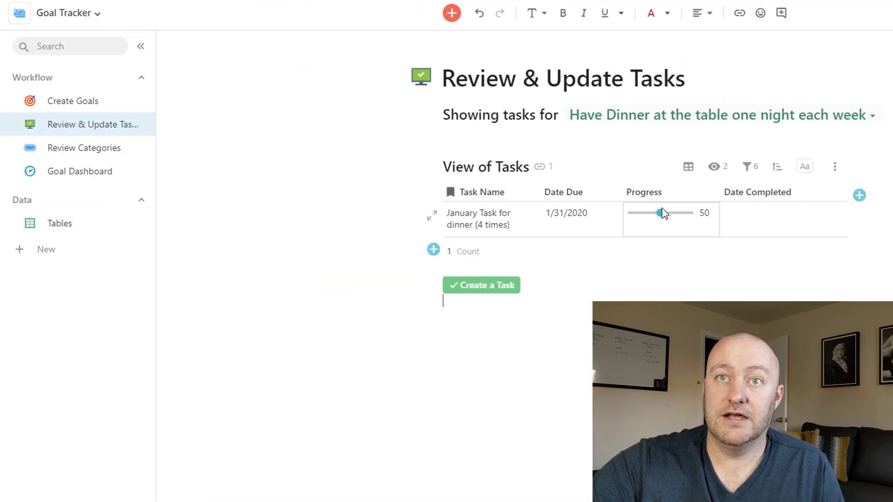
pyautogui.moveTo(660, 212); pyautogui.dragTo(689, 213)
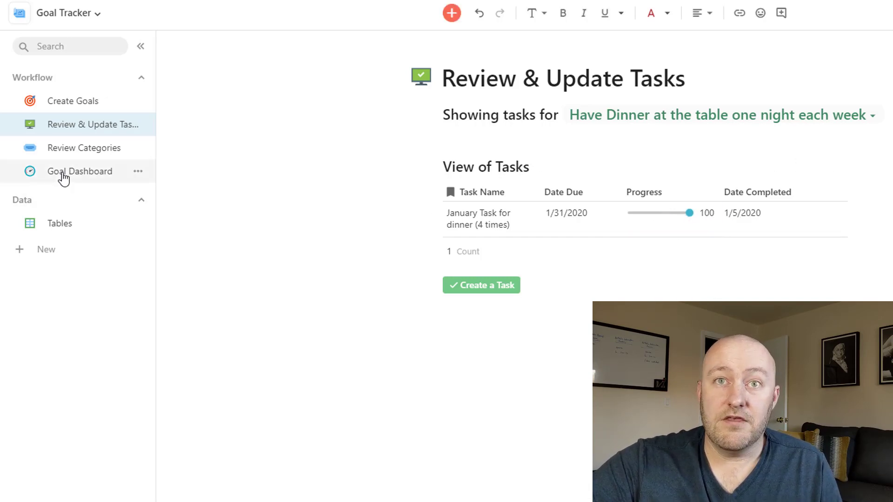
pyautogui.click(79, 171)
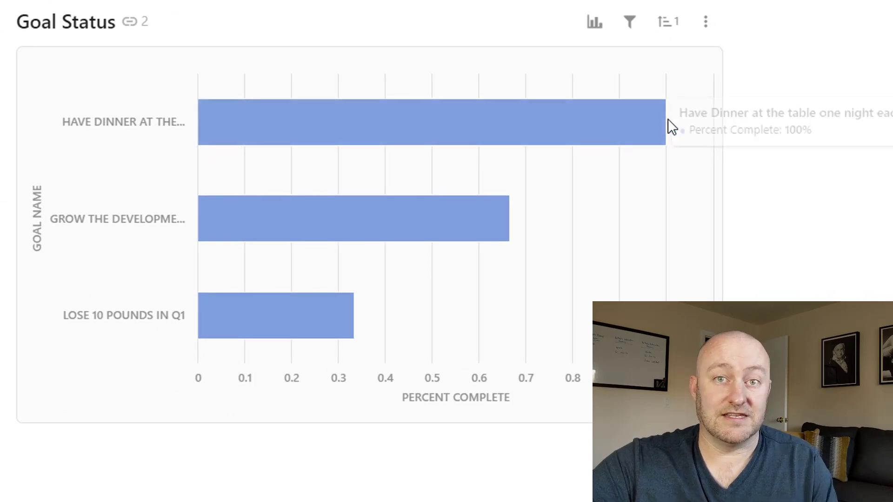
pyautogui.moveTo(672, 125)
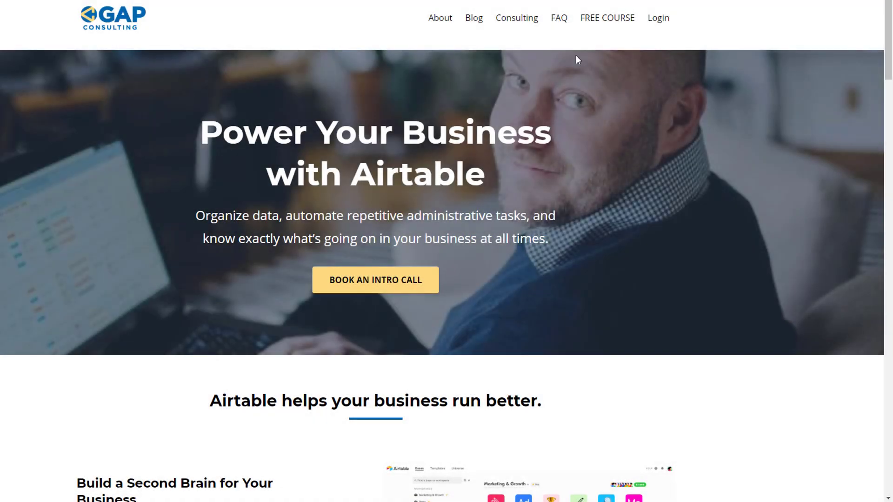
pyautogui.moveTo(424, 270)
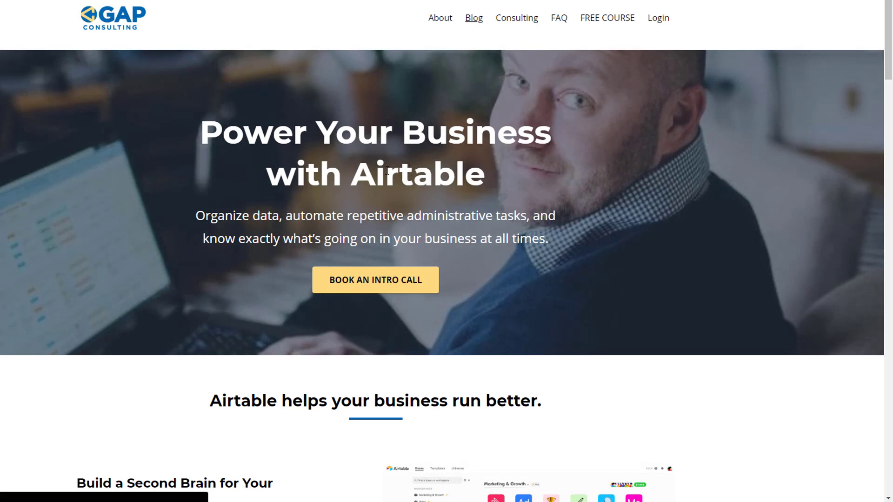
# - Read the blog's Zapier search formula article, then go to the Airtable Consulting page
pyautogui.click(473, 18)
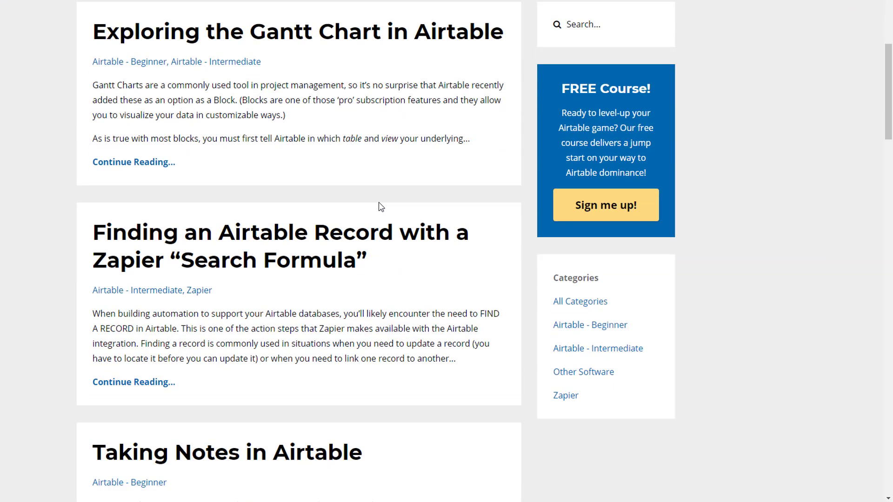
pyautogui.scroll(-3)
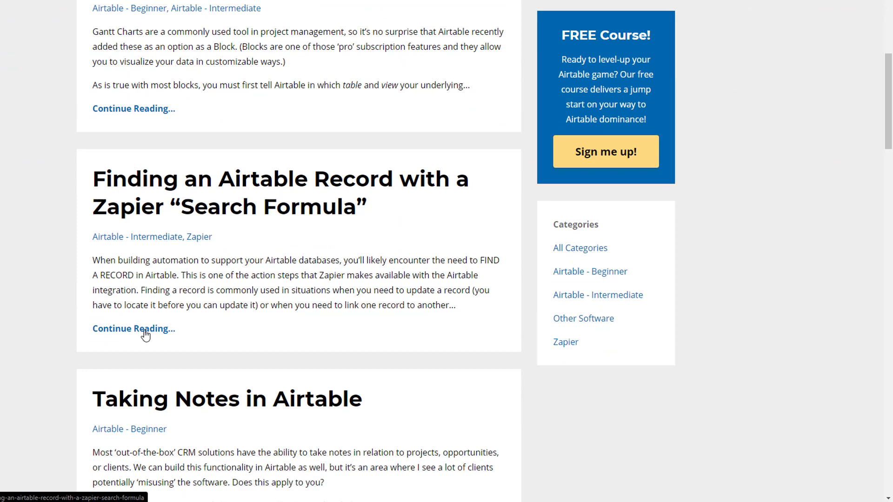
pyautogui.click(133, 328)
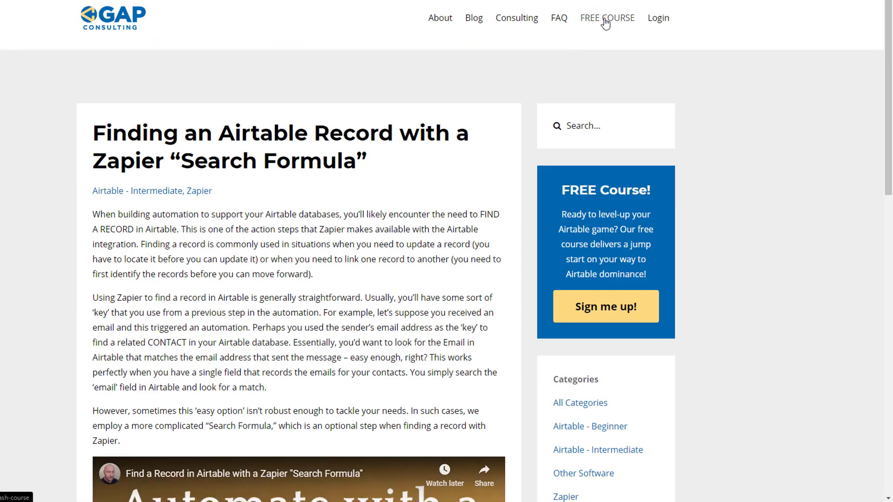
pyautogui.click(607, 18)
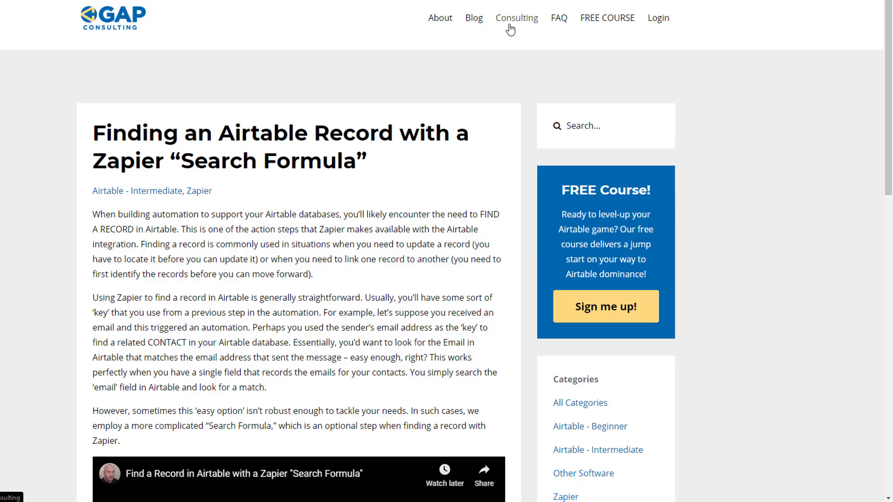
pyautogui.click(516, 17)
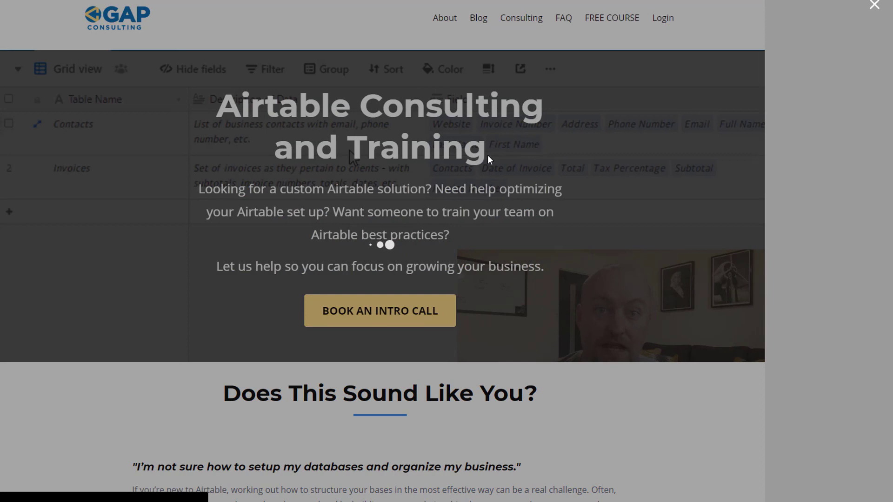
# - Open the intro call booking and pick Thursday, December 5, 2019
pyautogui.click(380, 311)
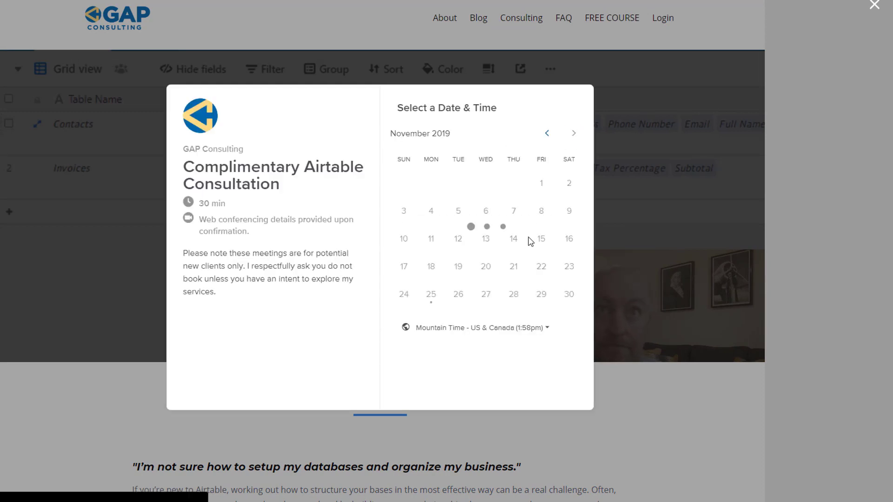
pyautogui.click(574, 134)
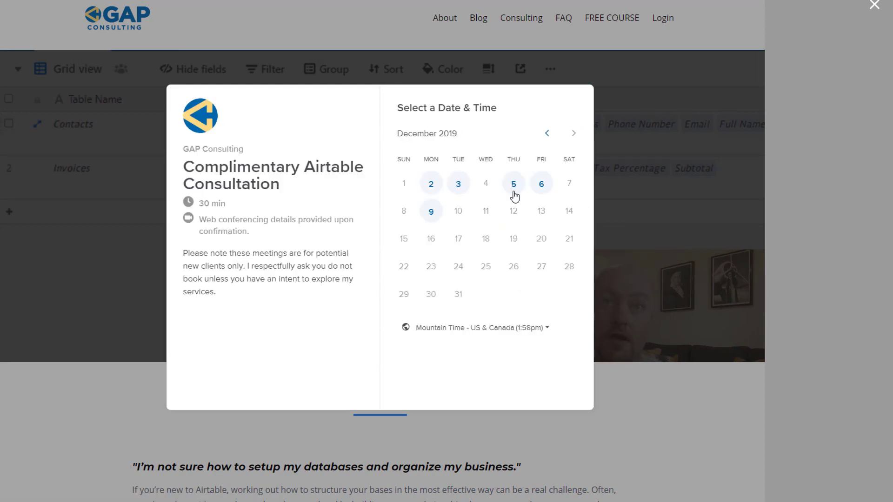
pyautogui.click(512, 183)
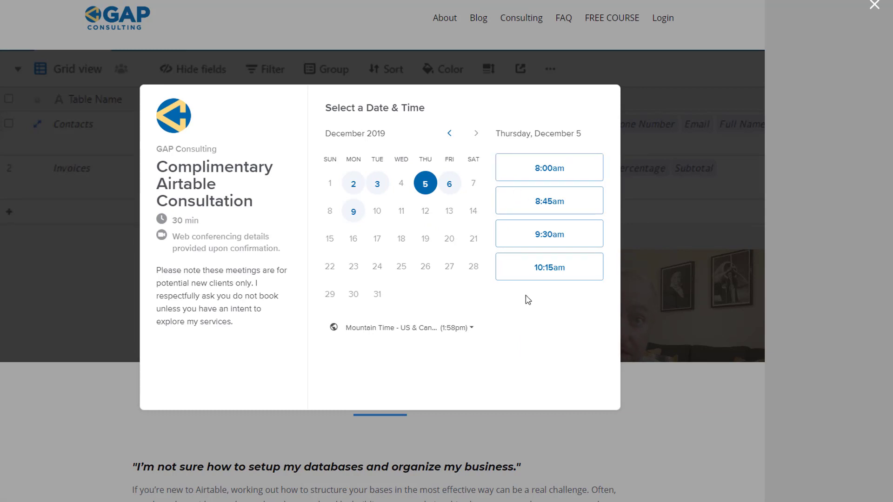